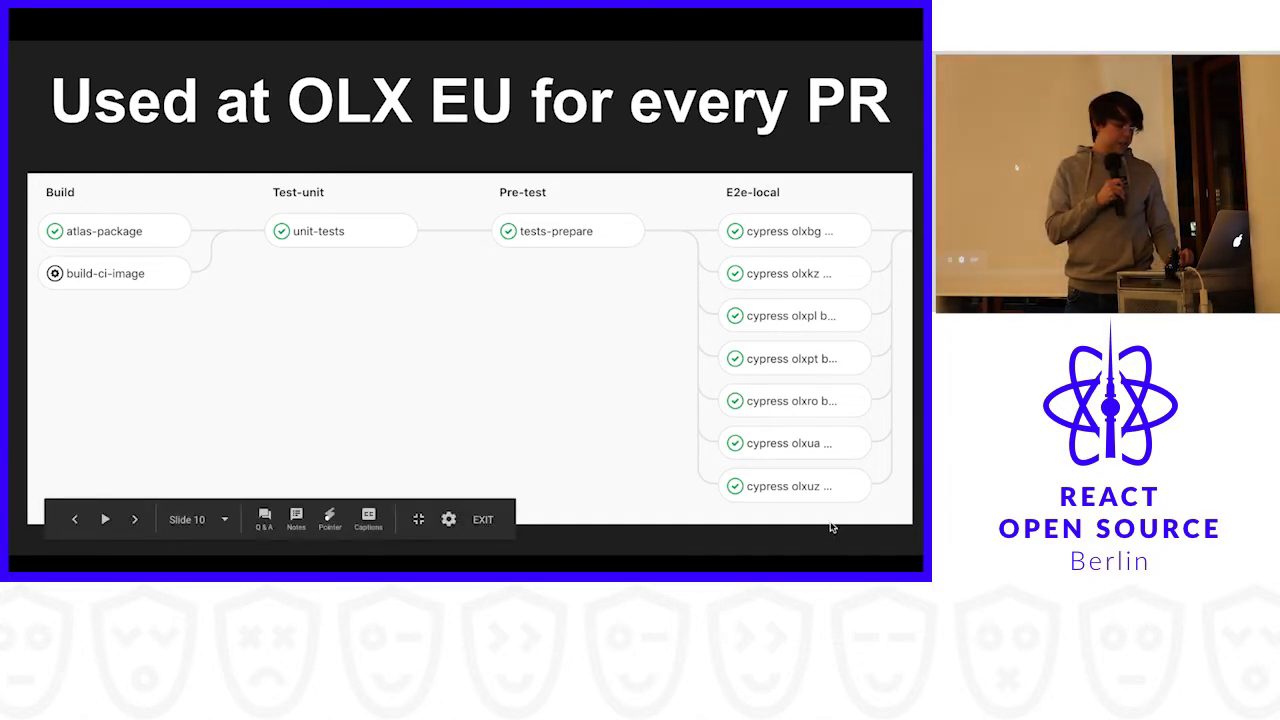
pyautogui.moveTo(824, 470)
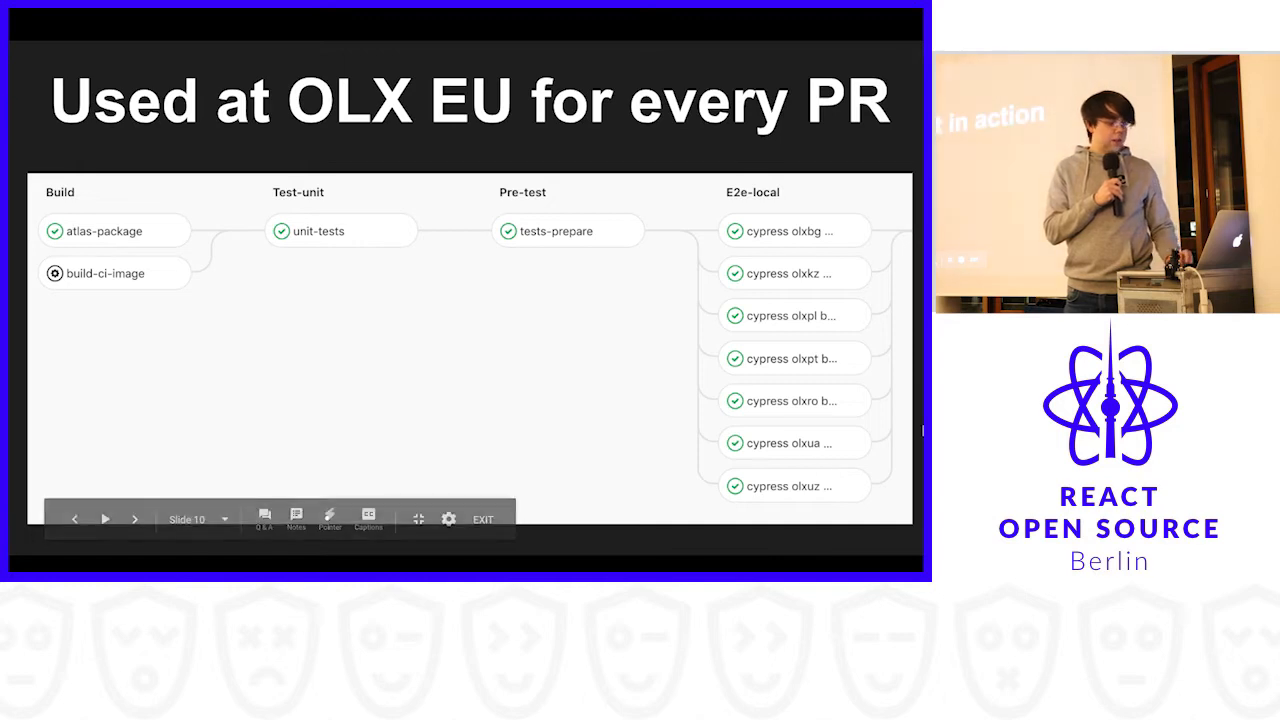
# Step: Advance the presentation from the CI pipeline slide to the next slide
pyautogui.click(136, 518)
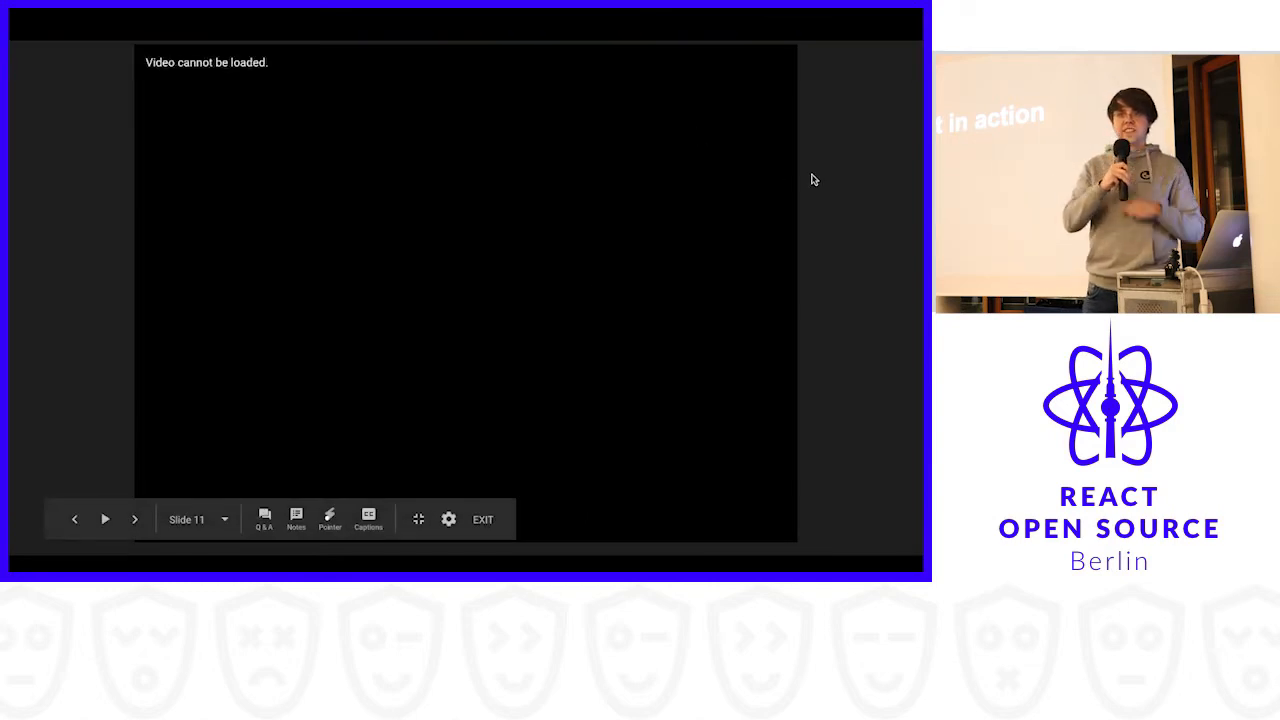
# Step: Add a second todo 'Give a talk' beneath 'Learn Cypress' in the todos app
pyautogui.click(136, 520)
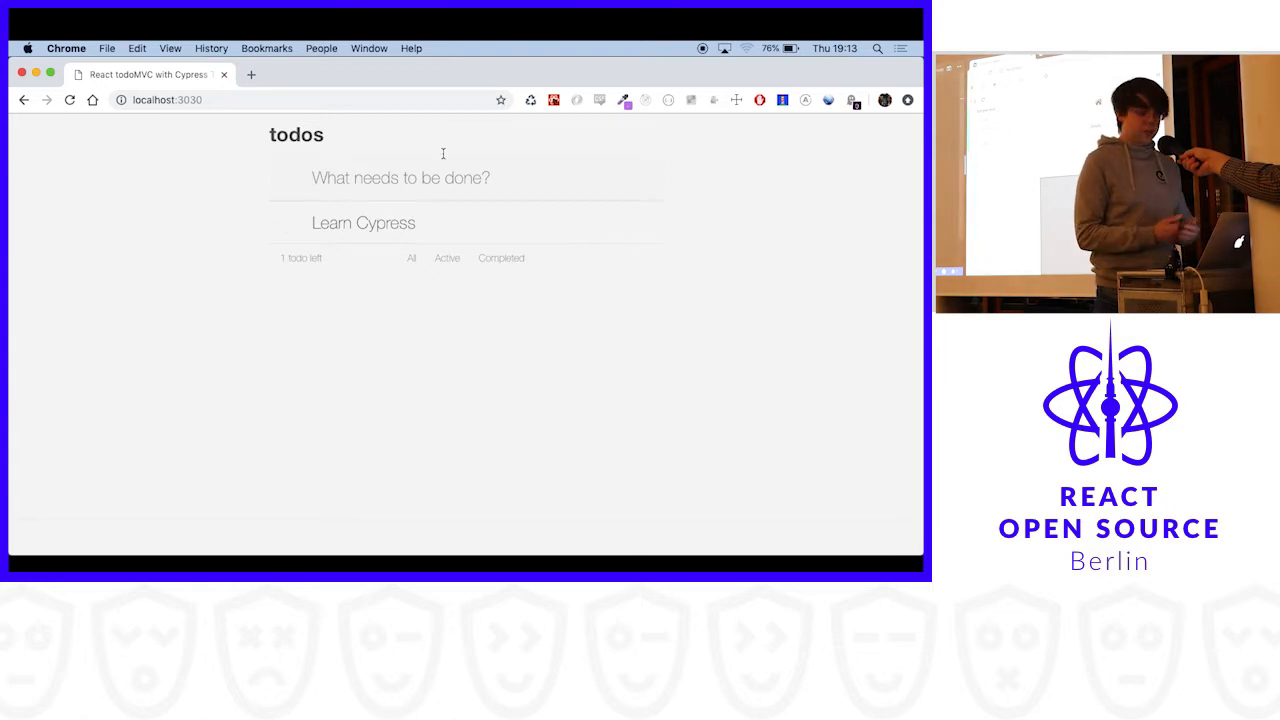
pyautogui.write('Give a talk')
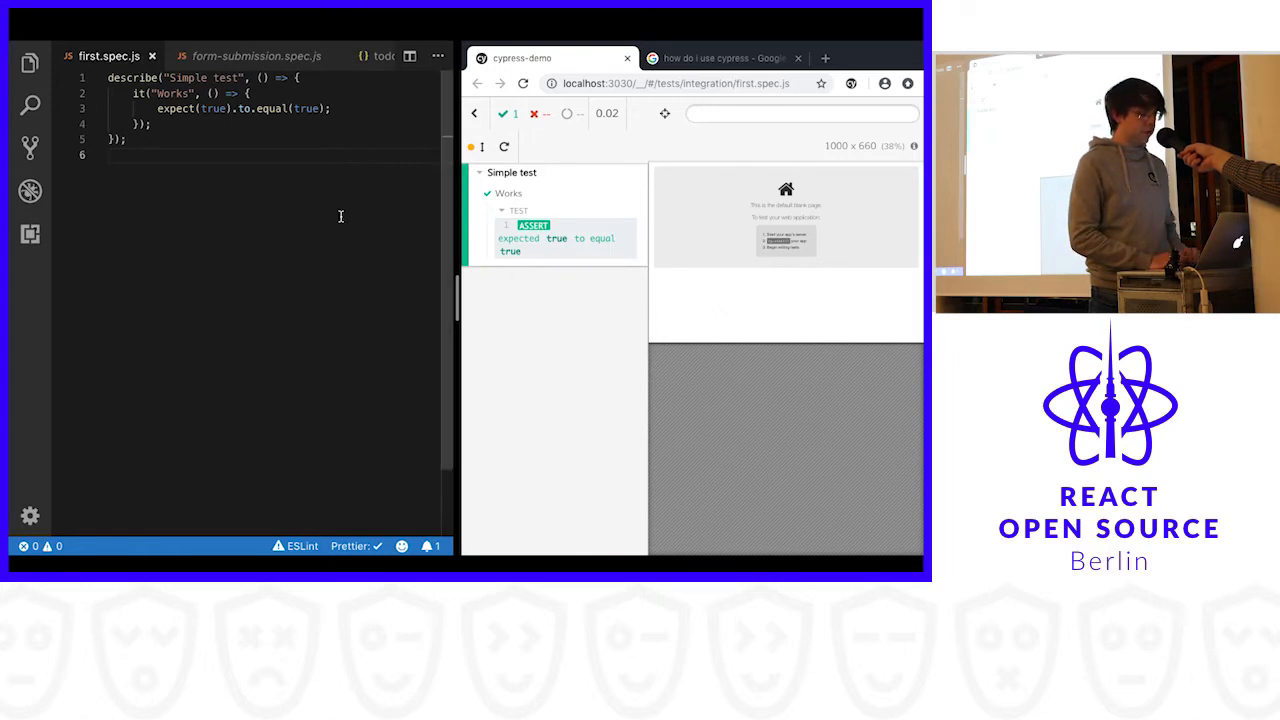
# Step: Change the expected value to false so the simple test fails with an AssertionError
pyautogui.doubleClick(308, 108)
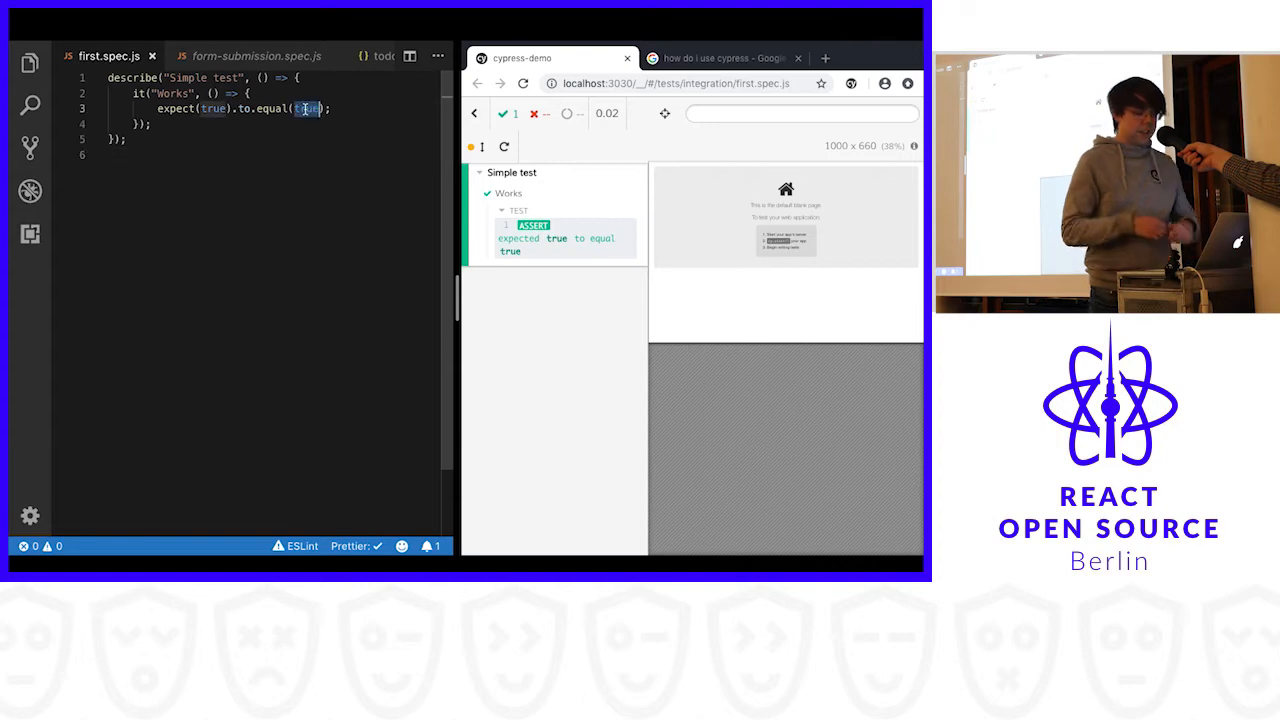
pyautogui.write('false')
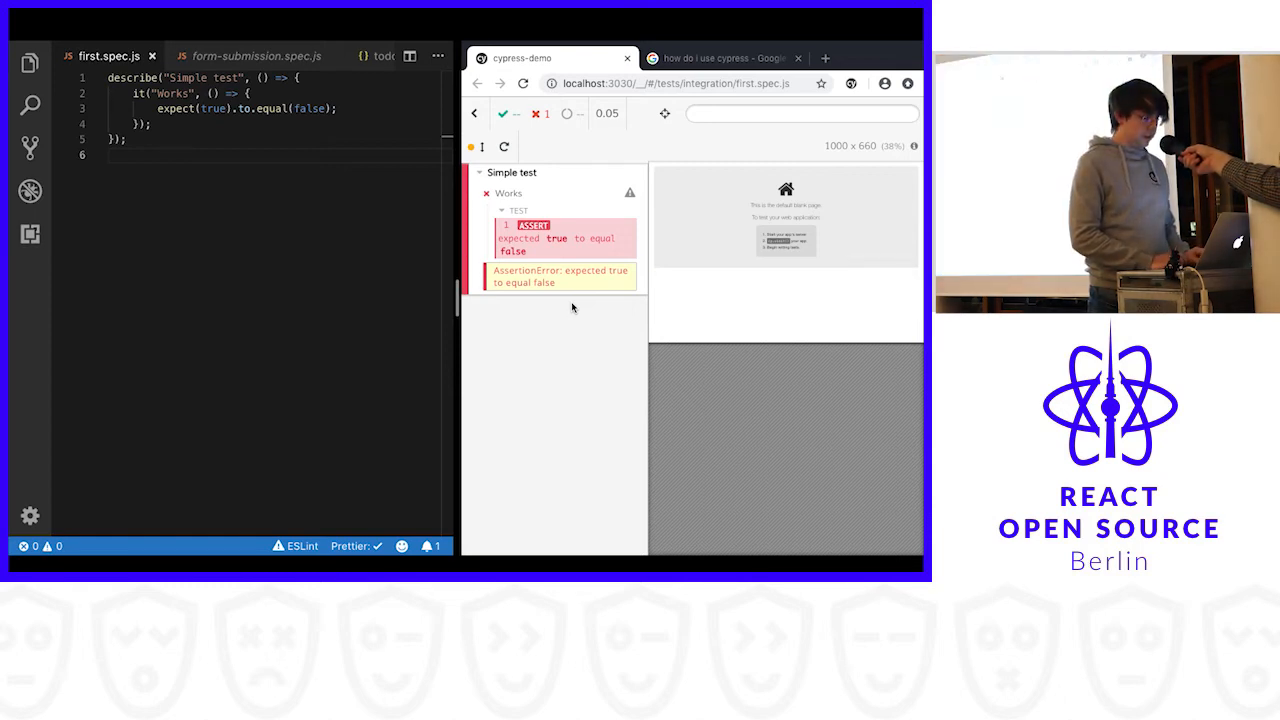
# Step: Restore the expected value to true so the test passes again
pyautogui.doubleClick(310, 108)
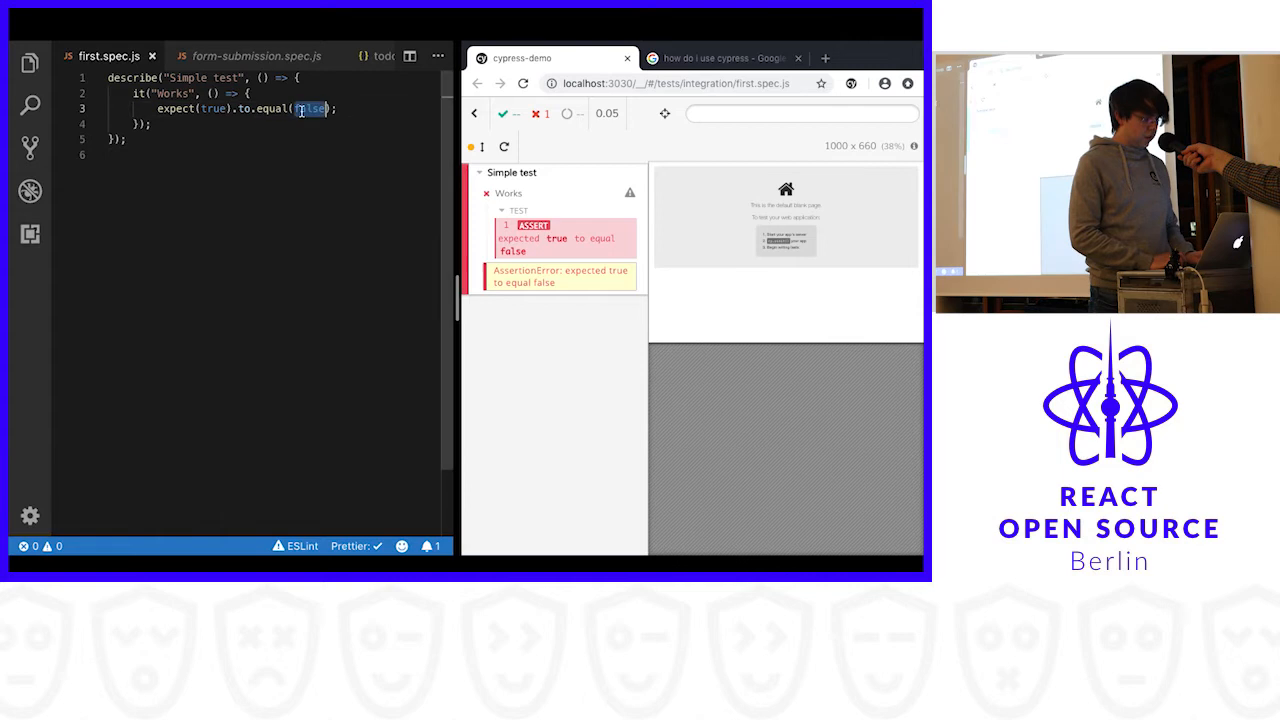
pyautogui.write('true')
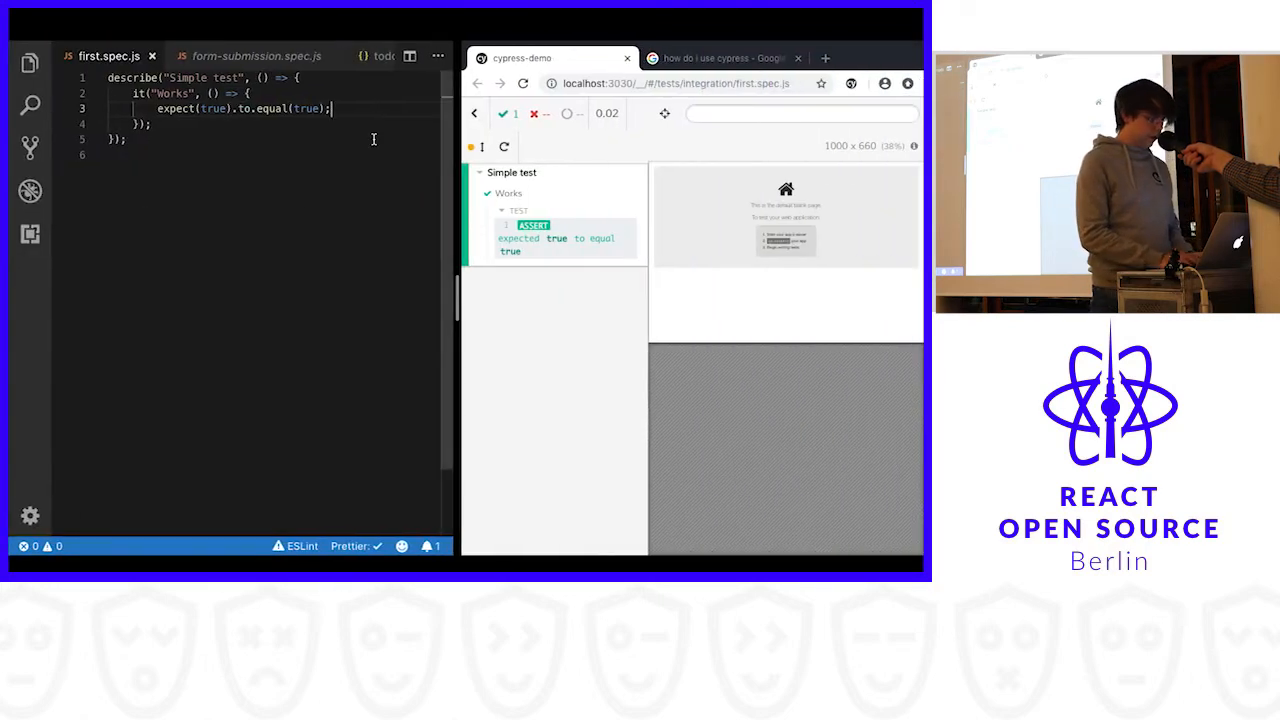
pyautogui.write('cy')
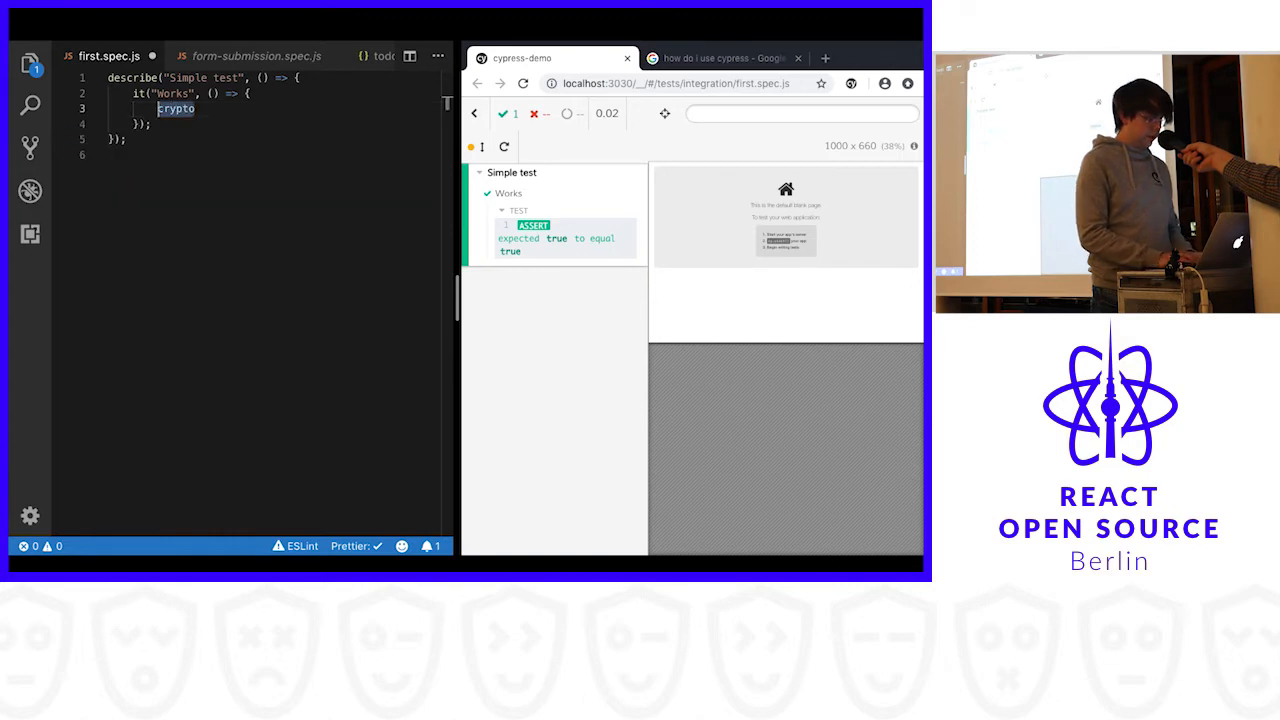
pyautogui.write('cy')
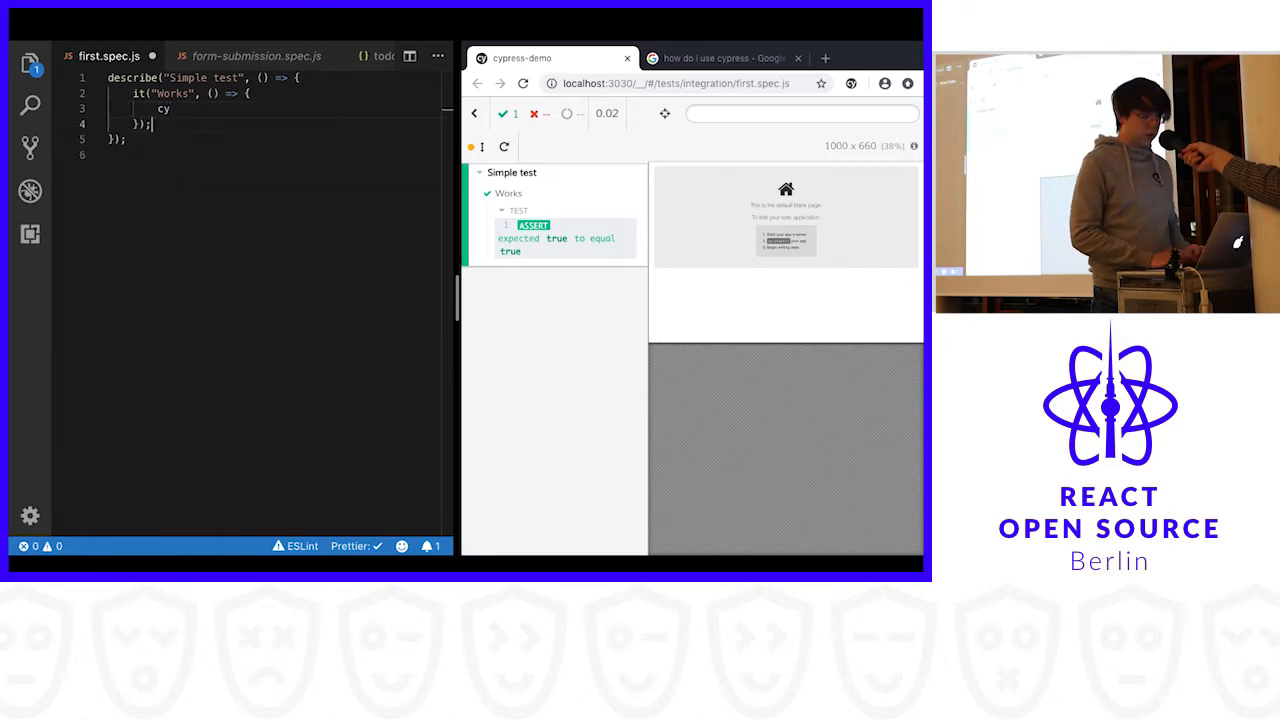
pyautogui.write('.v')
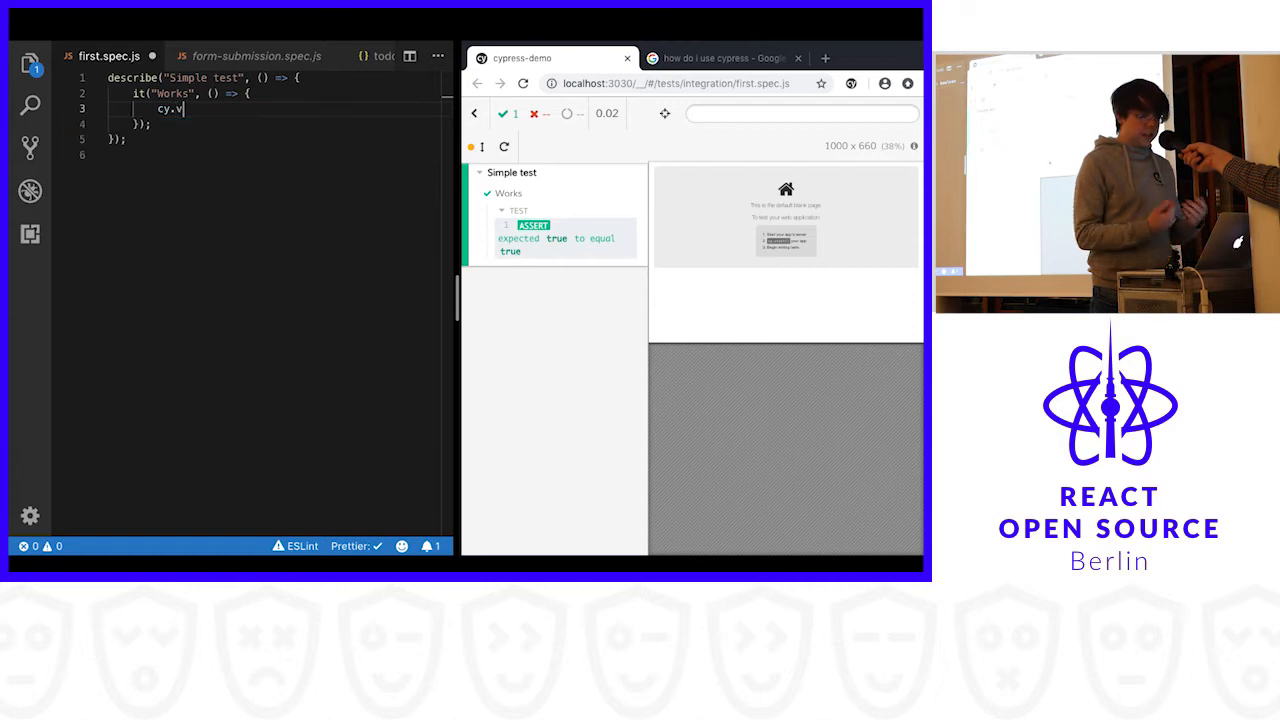
pyautogui.write('isit("http://localhost:3030/");')
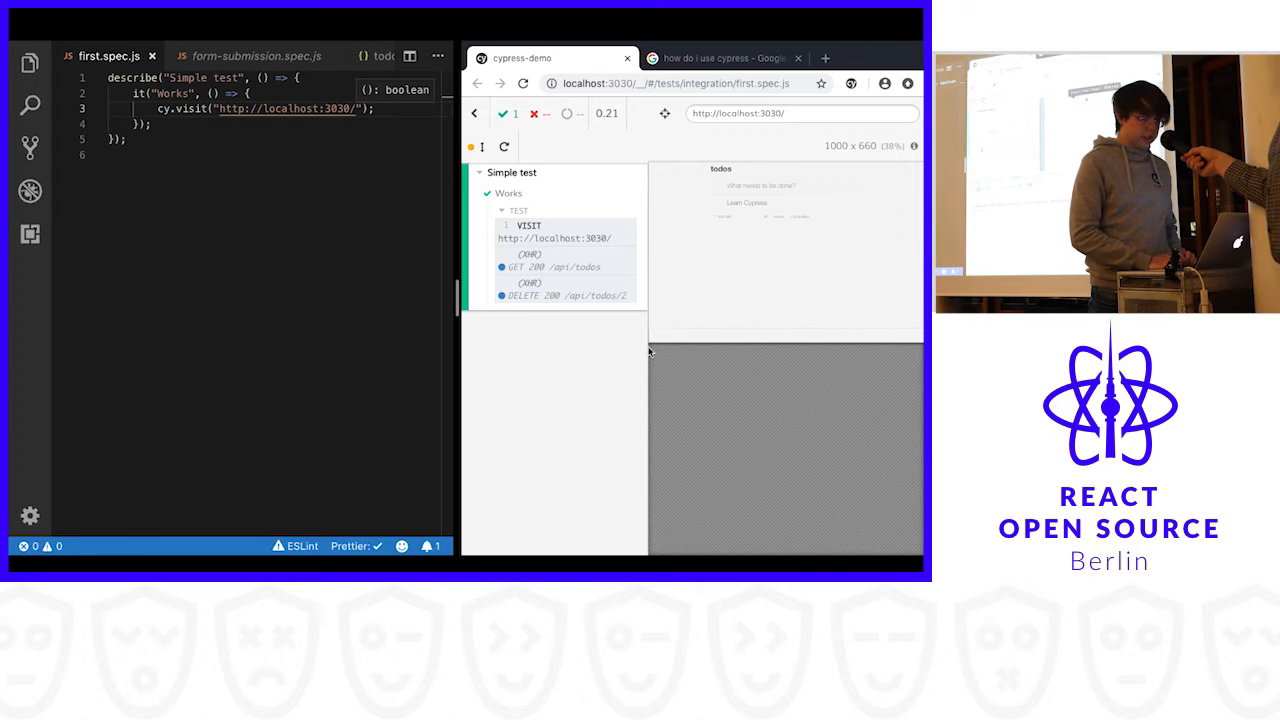
pyautogui.moveTo(504, 148)
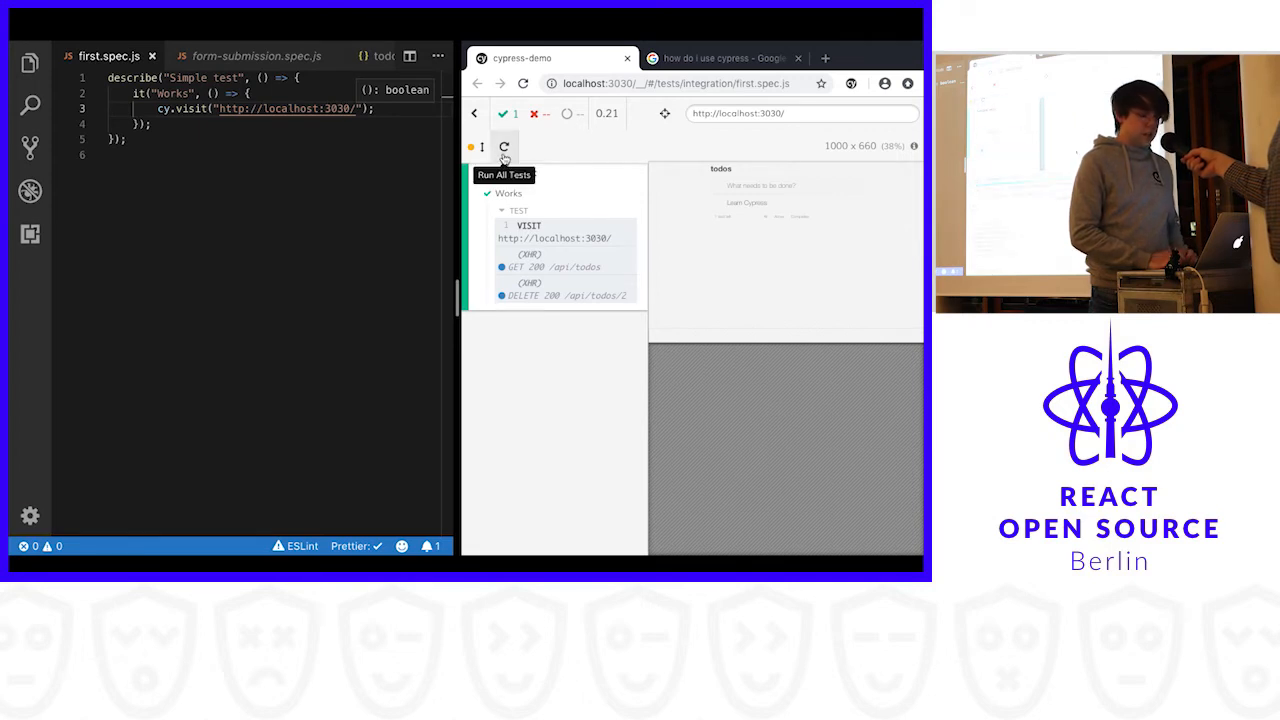
# Step: Rerun the spec and inspect the Learn Cypress item and console in DevTools
pyautogui.click(504, 148)
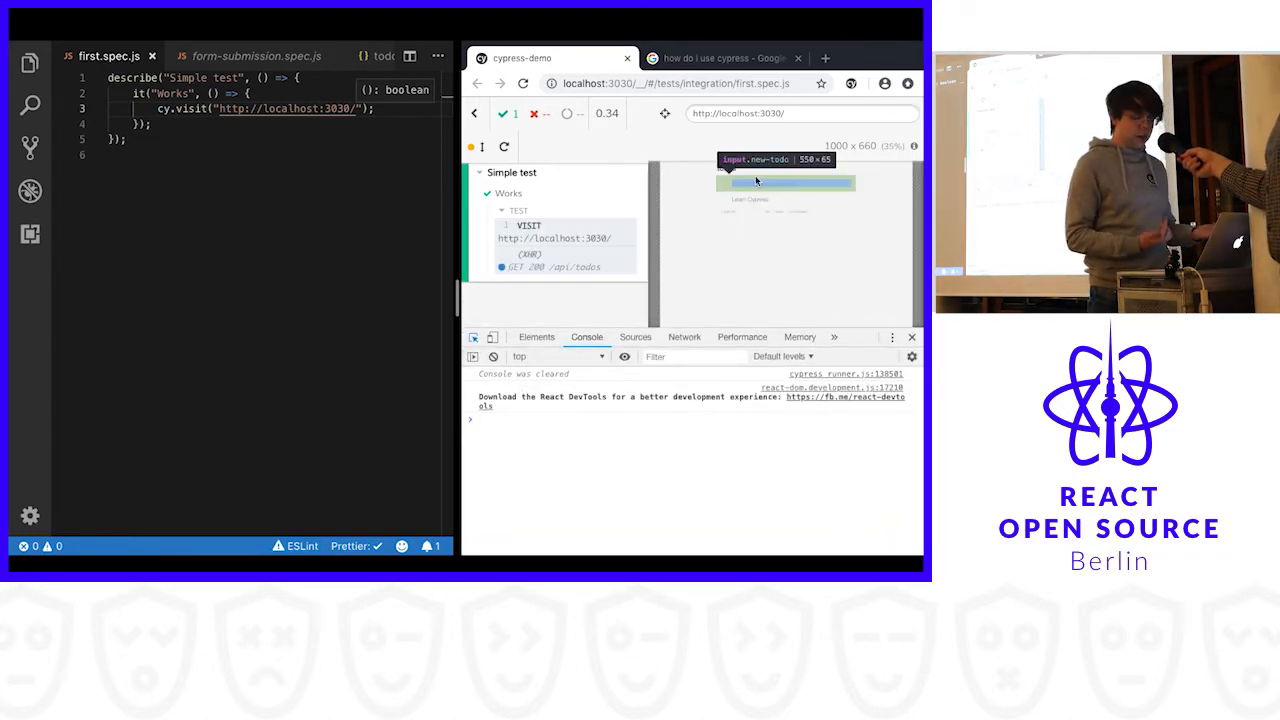
pyautogui.click(536, 336)
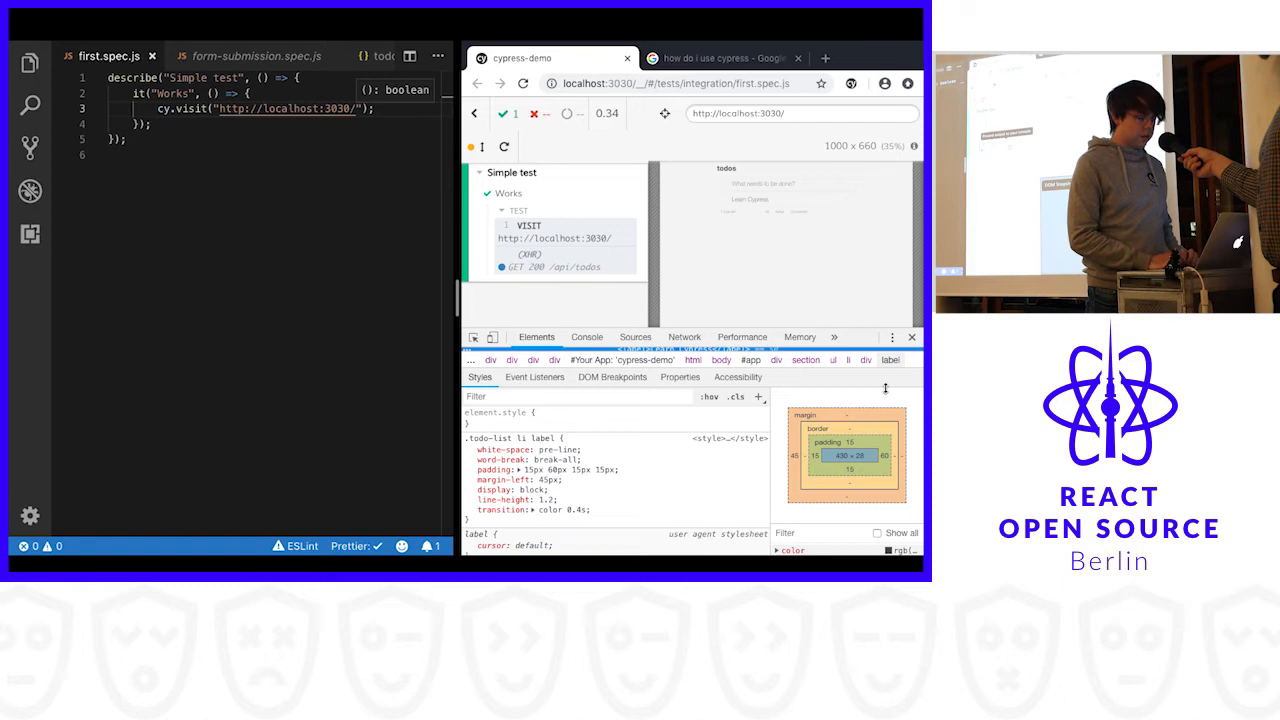
pyautogui.click(588, 336)
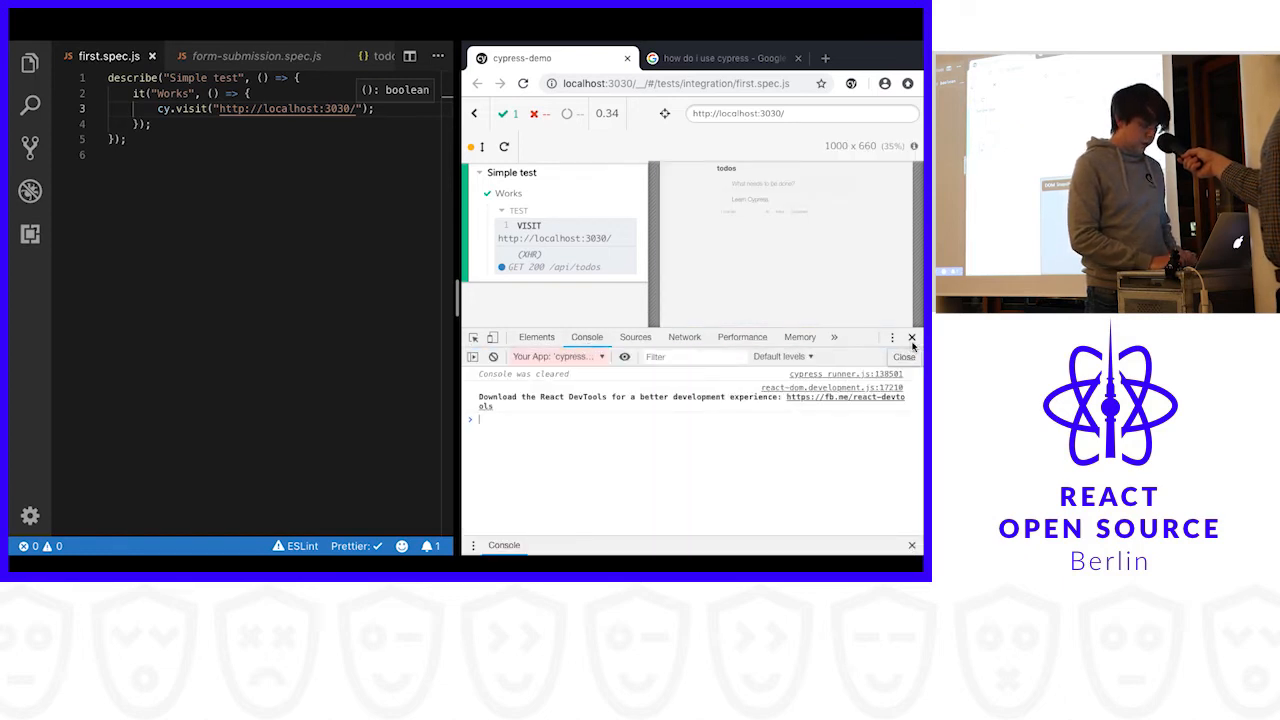
pyautogui.click(904, 356)
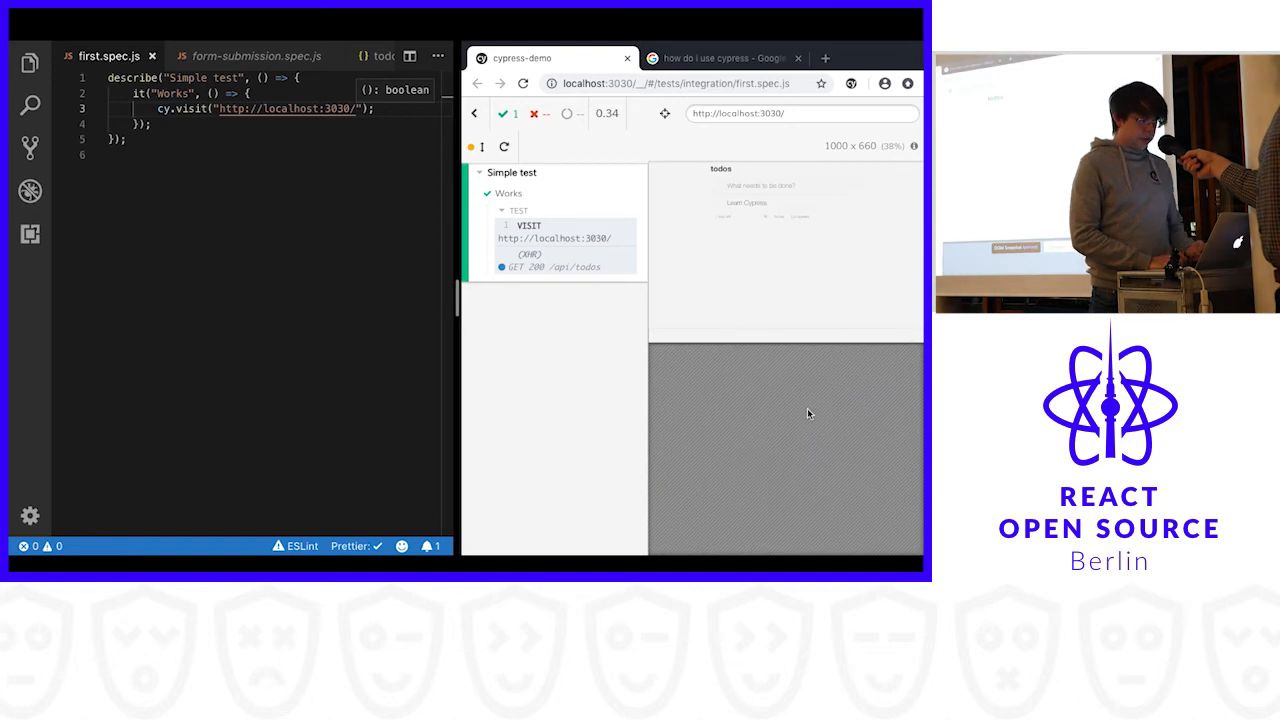
# Step: Pin the XHR GET /api/todos step to show its method, URL and 200 status
pyautogui.click(556, 266)
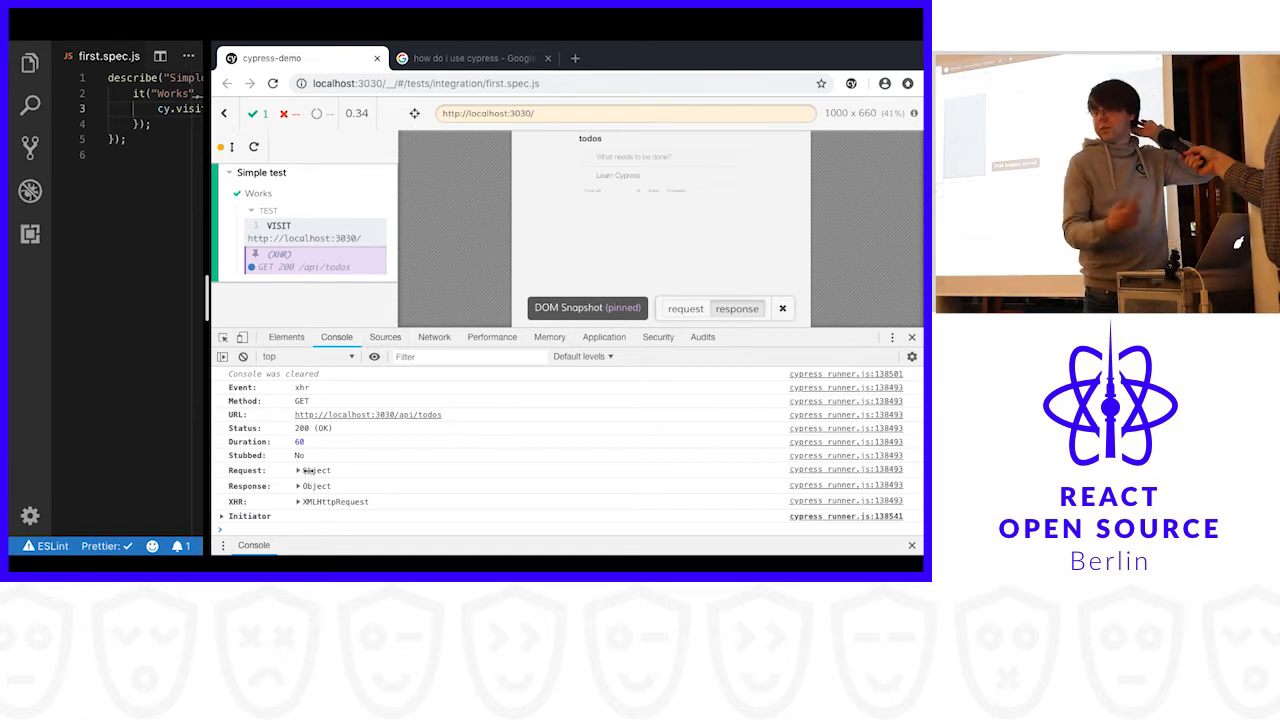
pyautogui.click(300, 470)
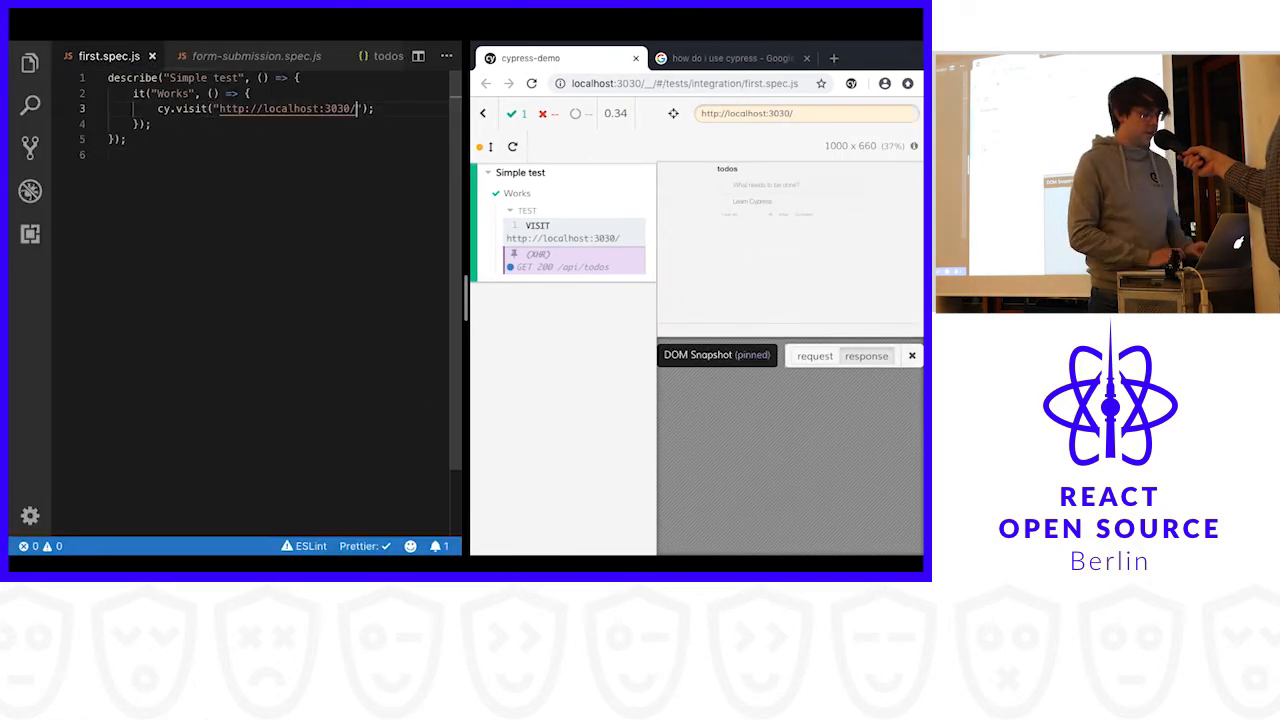
pyautogui.doubleClick(284, 108)
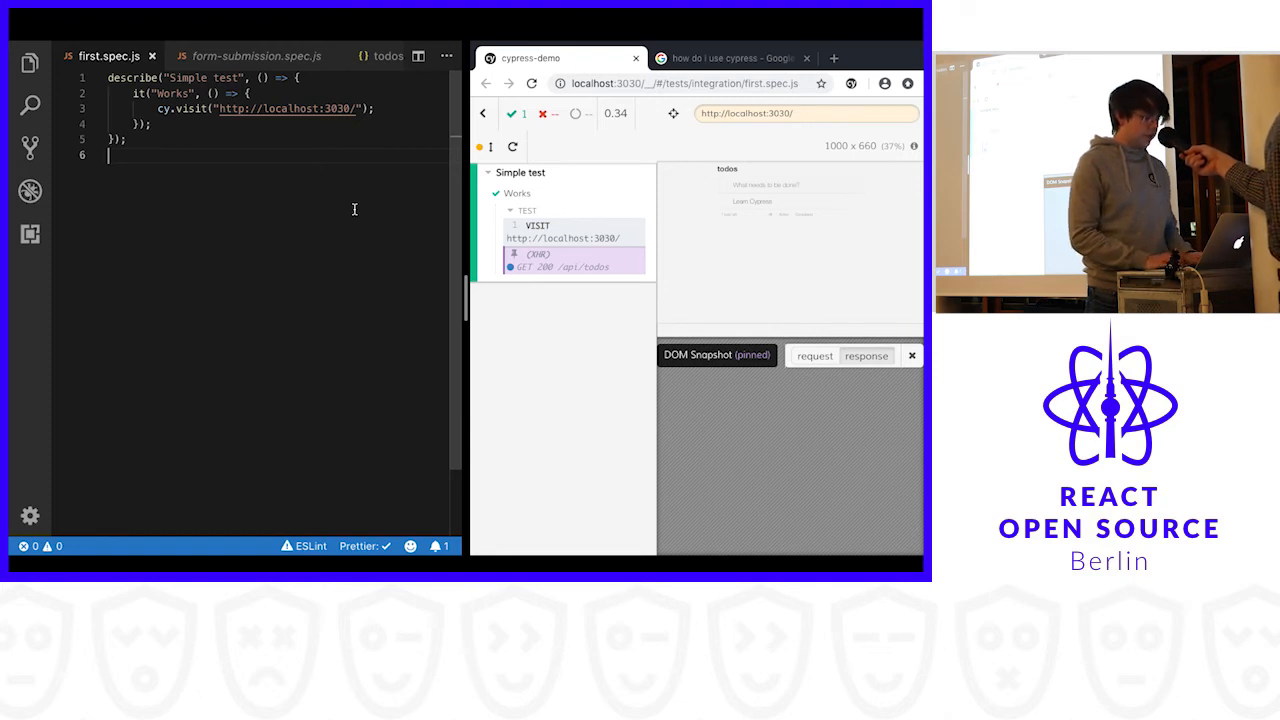
pyautogui.moveTo(340, 170)
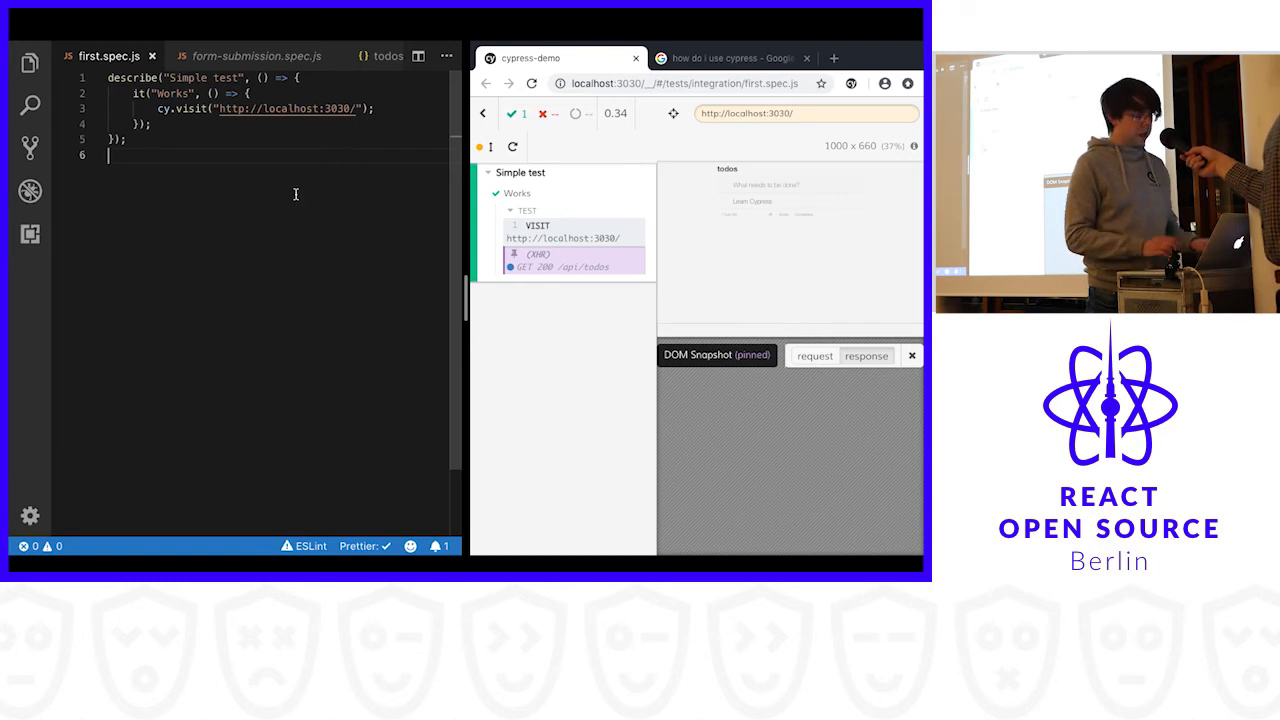
pyautogui.write('cyp')
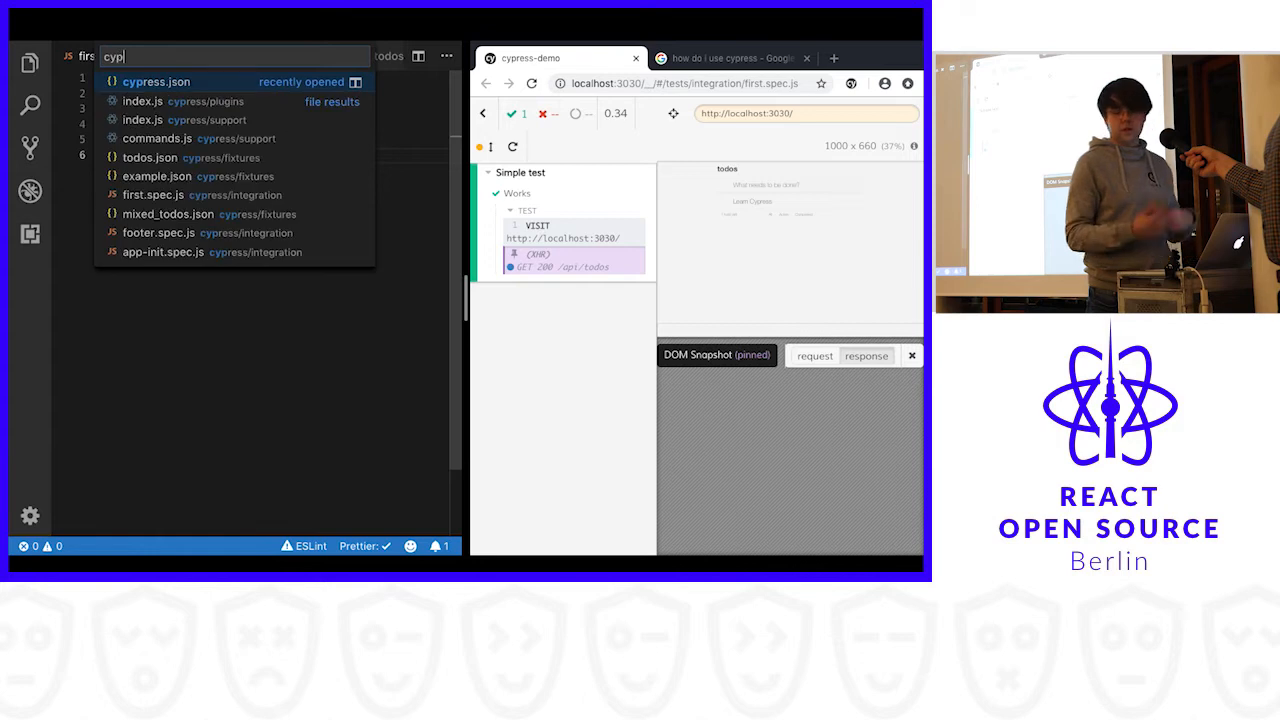
pyautogui.click(156, 80)
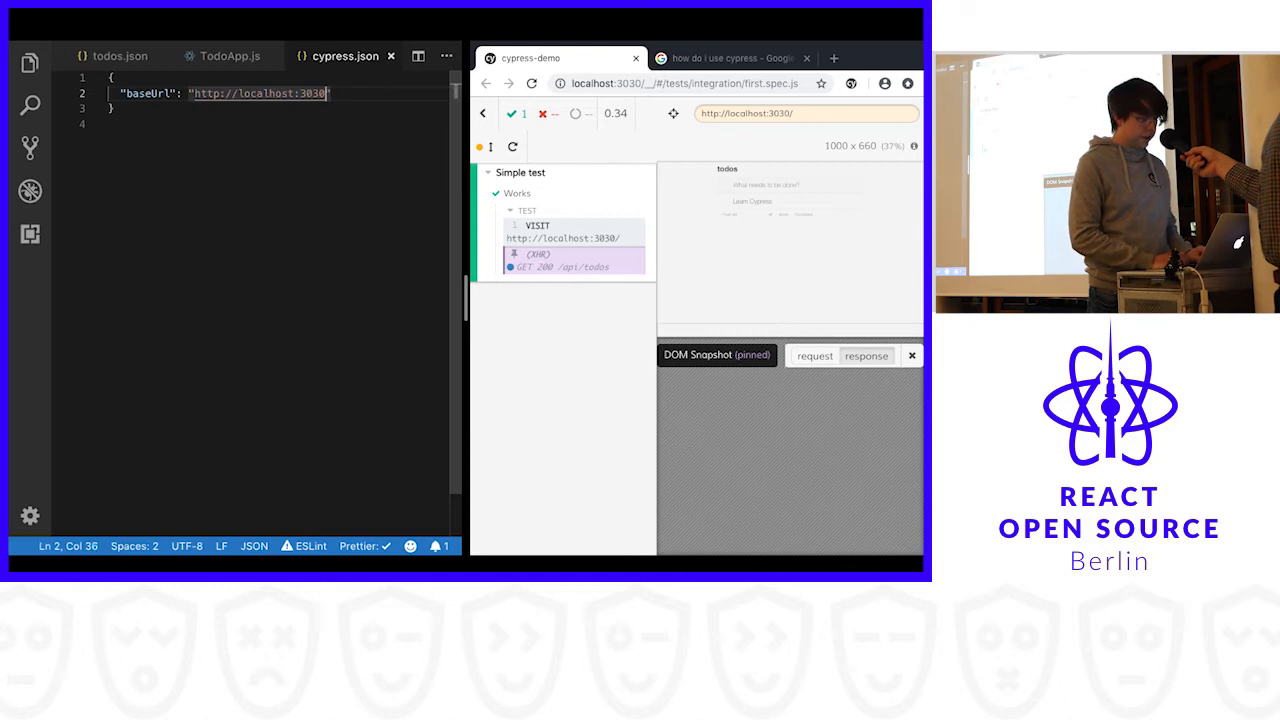
pyautogui.doubleClick(258, 94)
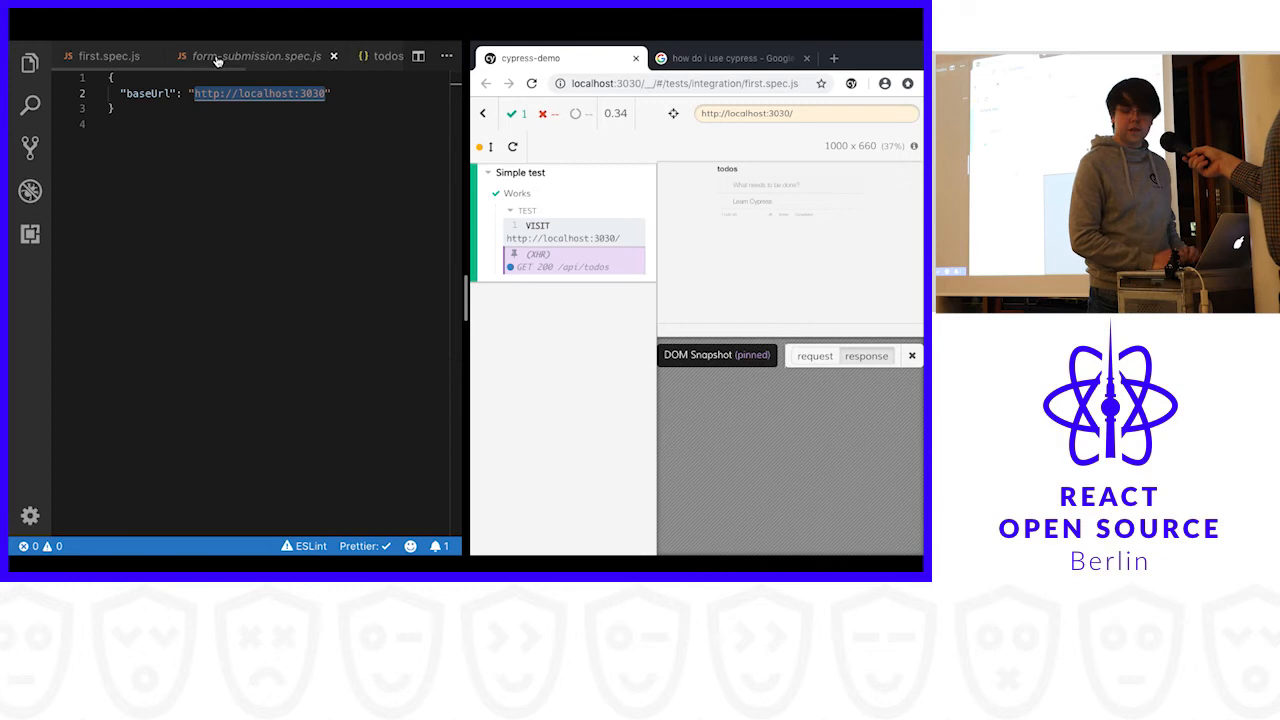
pyautogui.click(108, 56)
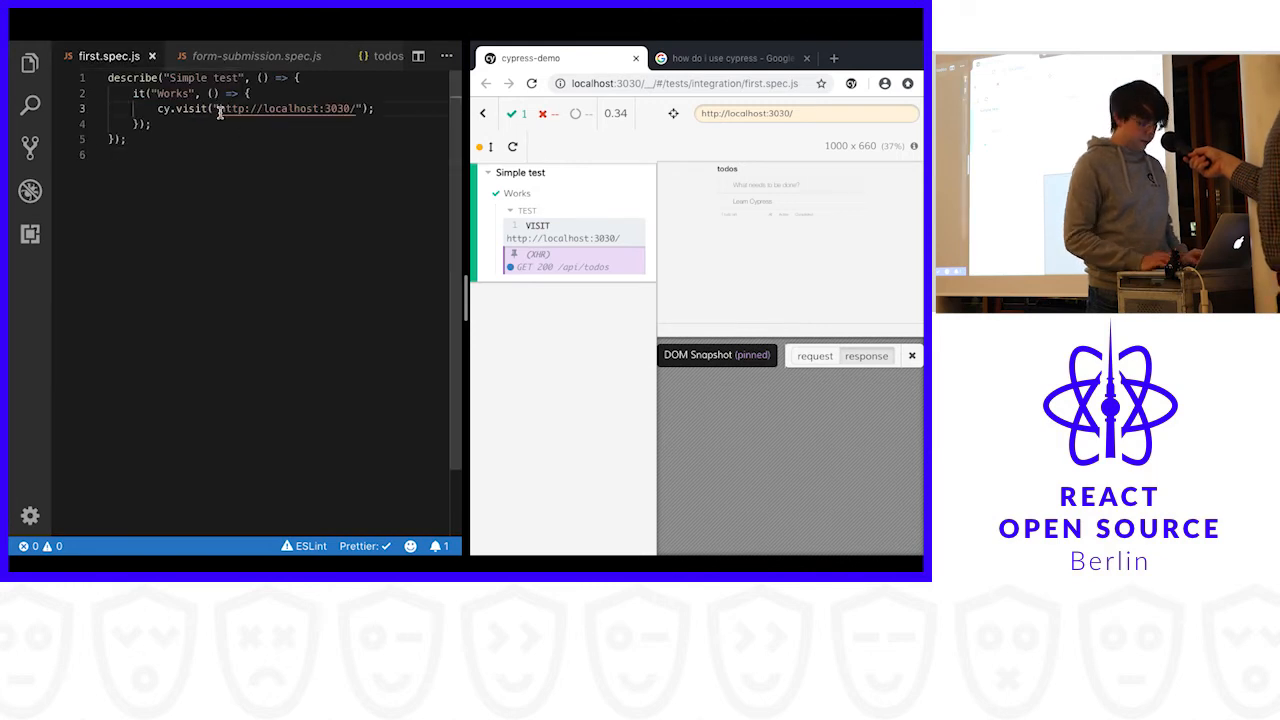
# Step: Visit the root path '/' and inspect the todo list in the DevTools element tree
pyautogui.write('/");')
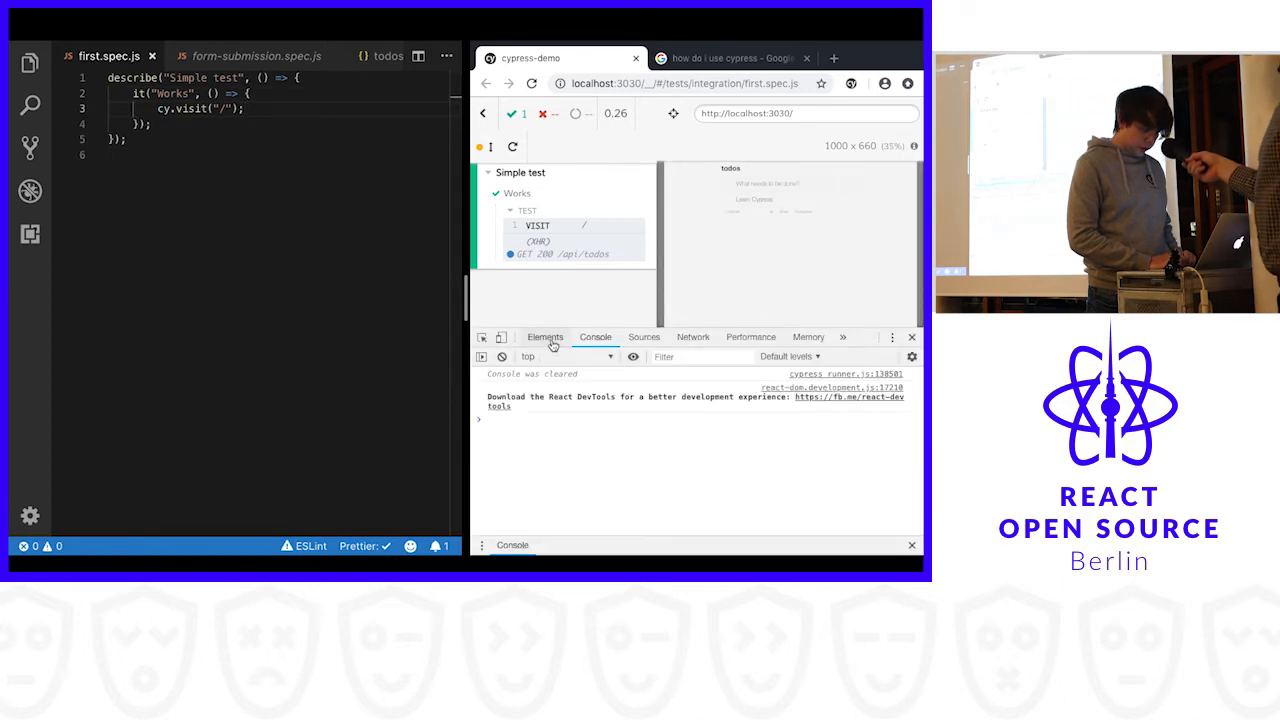
pyautogui.click(544, 336)
pyautogui.write("cy.get('.")
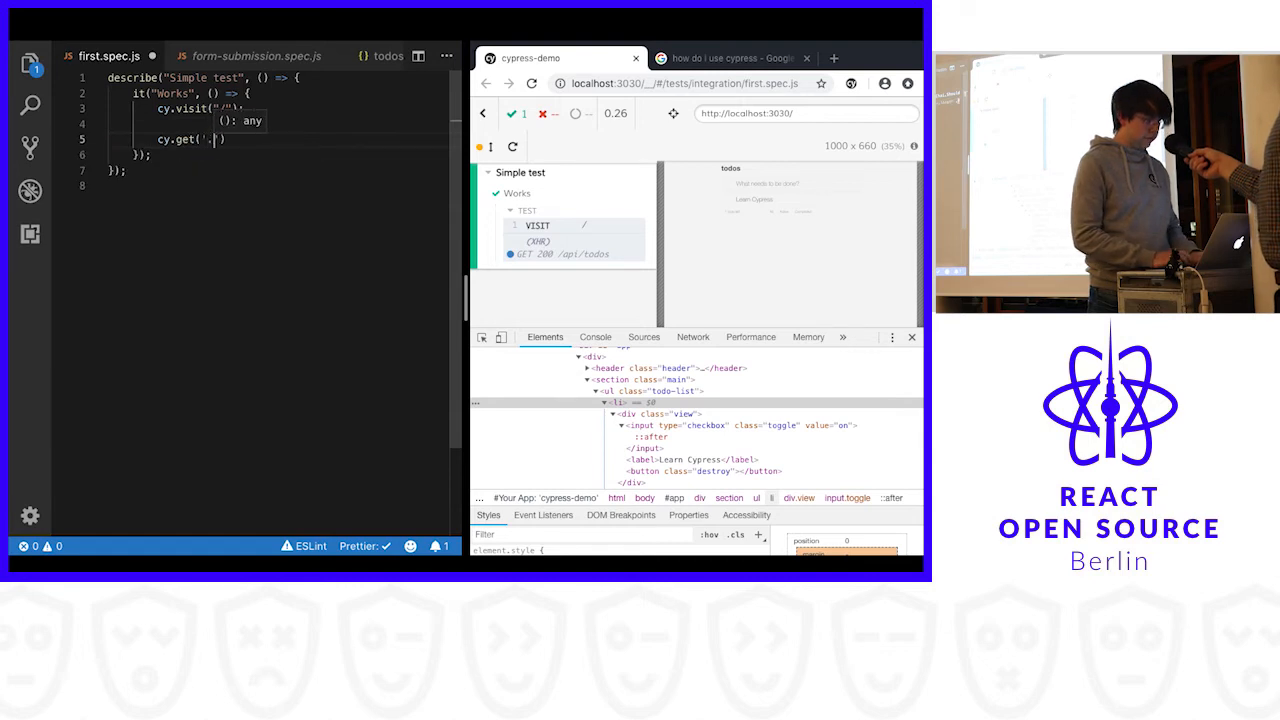
# Step: Assert cy.get('.todo-list li').should('have.length', …) on the list items
pyautogui.write('todo-p')
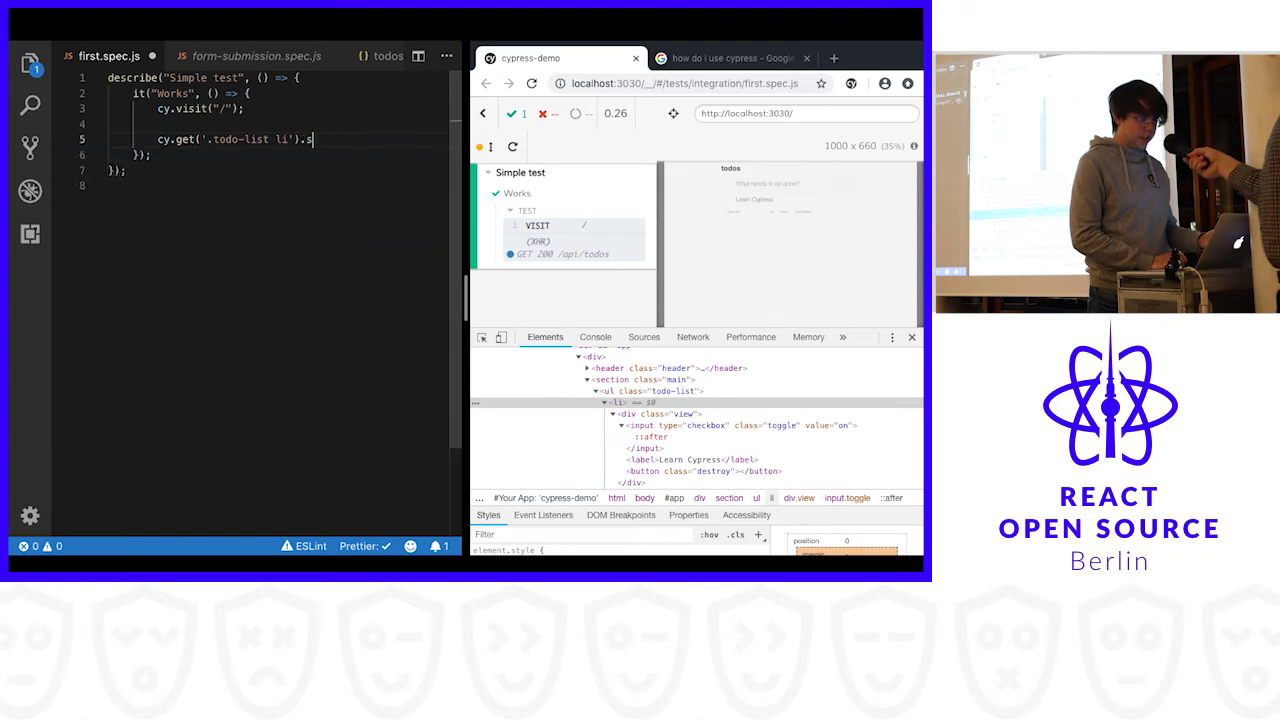
pyautogui.write('hould(\'have.length", 1);')
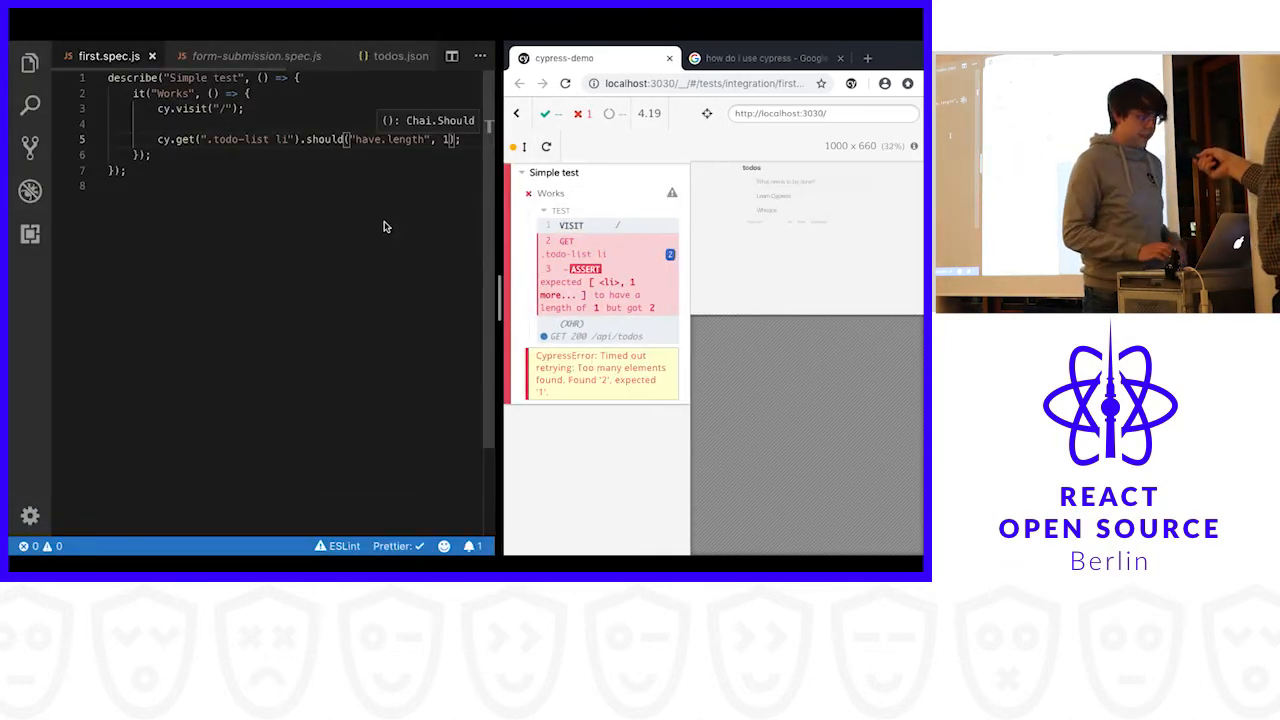
# Step: Expect length 2, then add cy.route("GET", "/api/todos", ...) above the visit
pyautogui.write('2')
pyautogui.write('cy.server()')
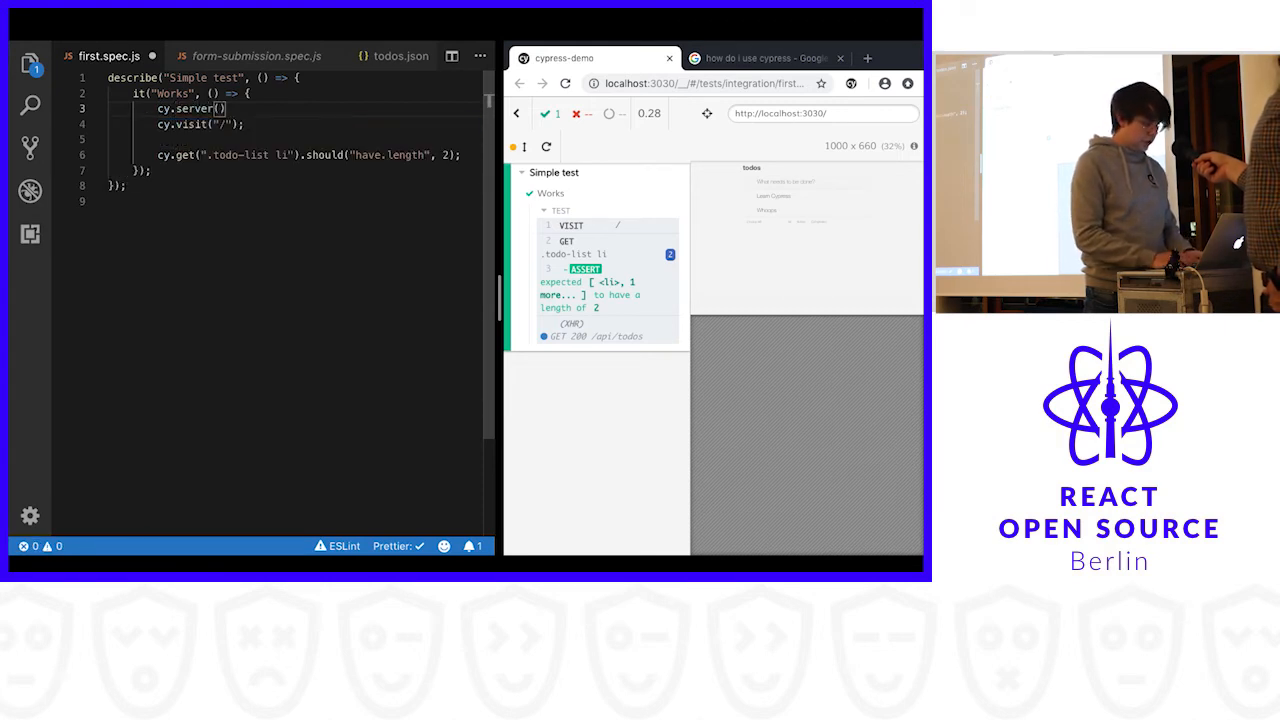
pyautogui.press('Enter')
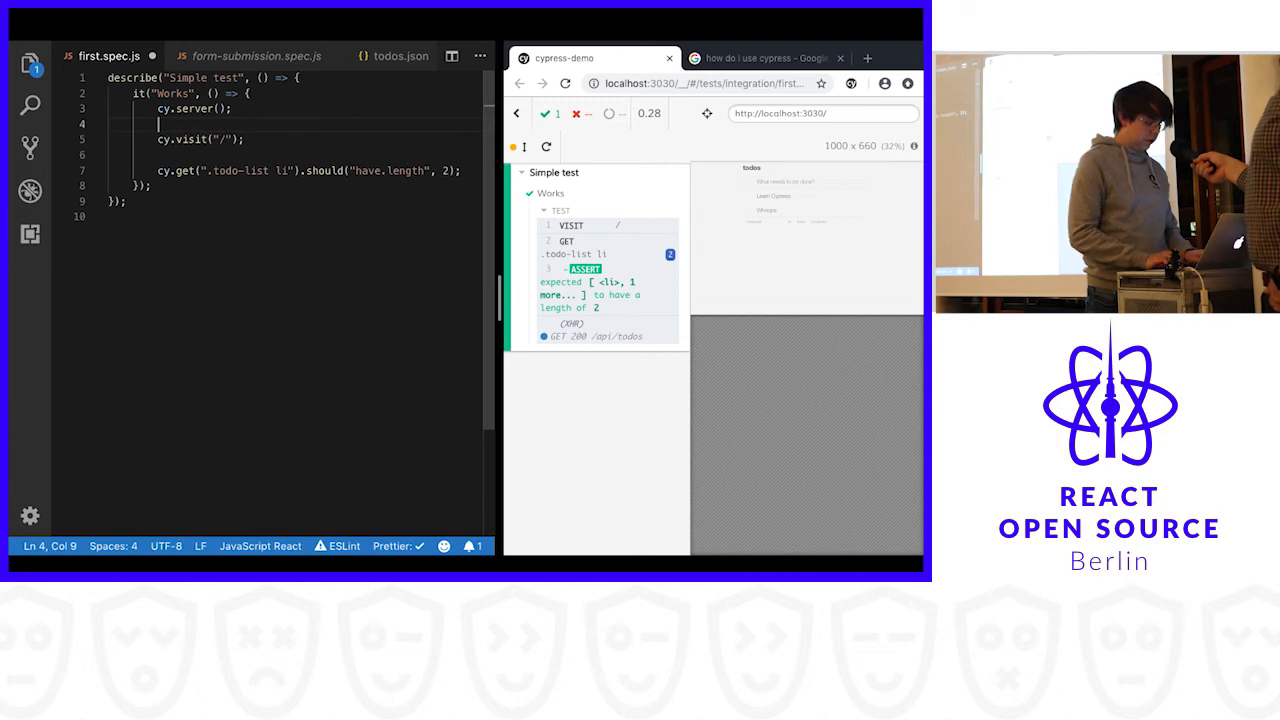
pyautogui.write('cy.route("GET')
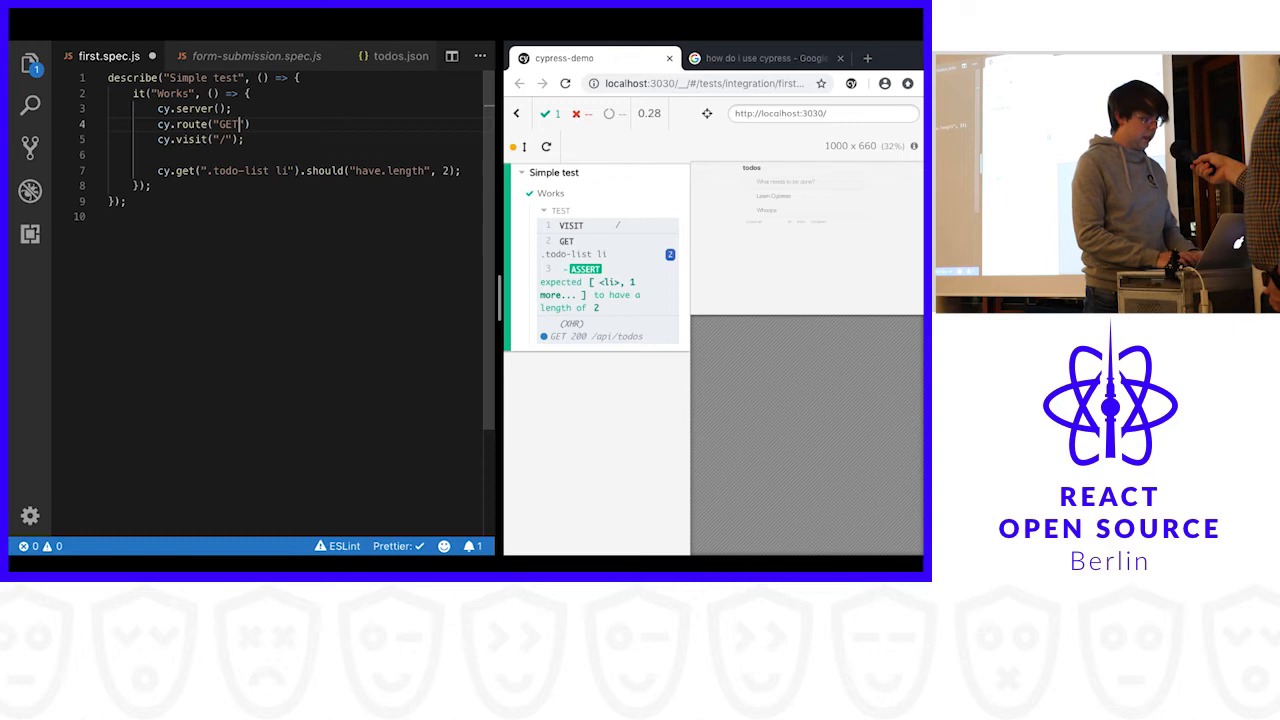
pyautogui.write(', "/"')
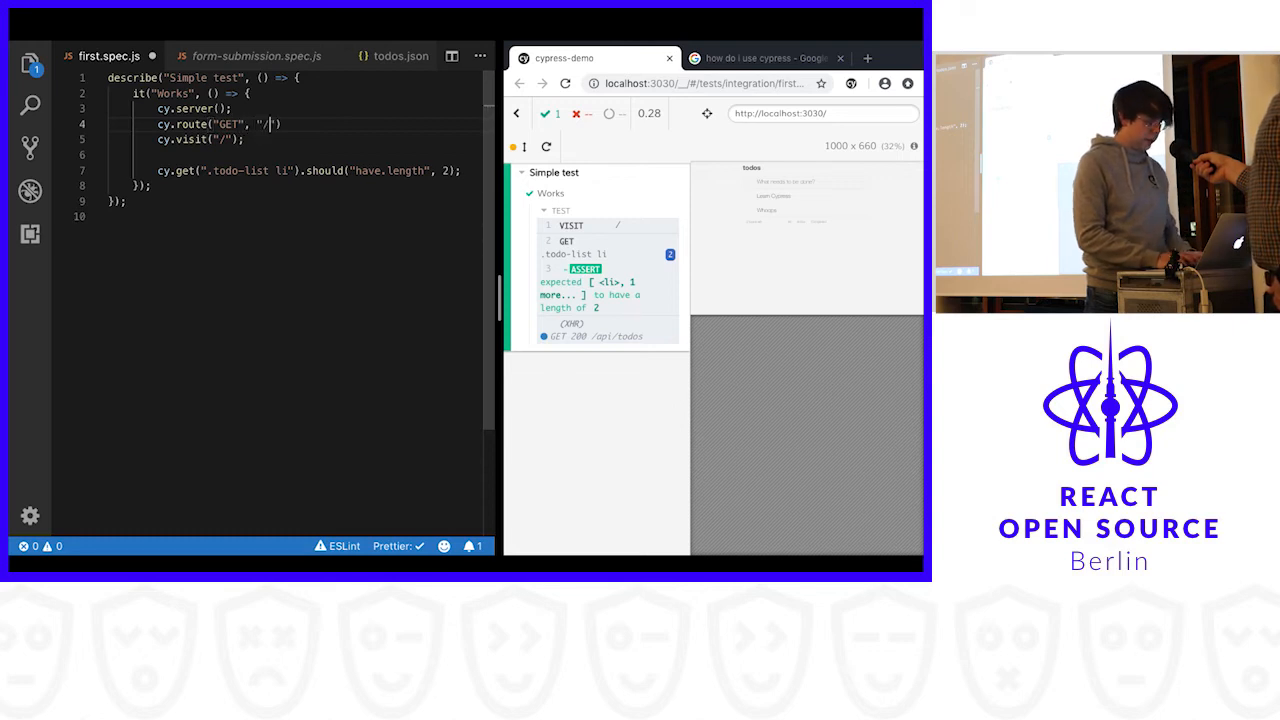
pyautogui.write('api/todos')
pyautogui.write('id:')
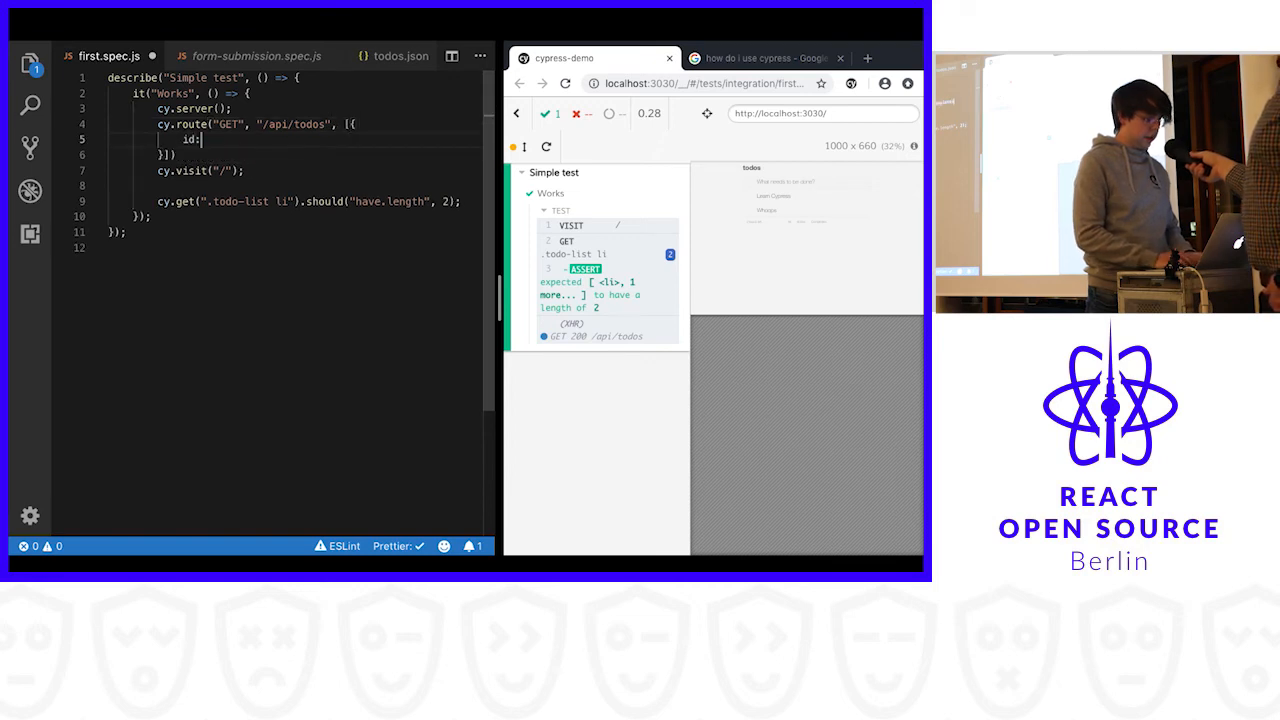
# Step: Fill the stub with four 'do the demo' todo objects and expect length 4
pyautogui.write('1, name: "do the demo')
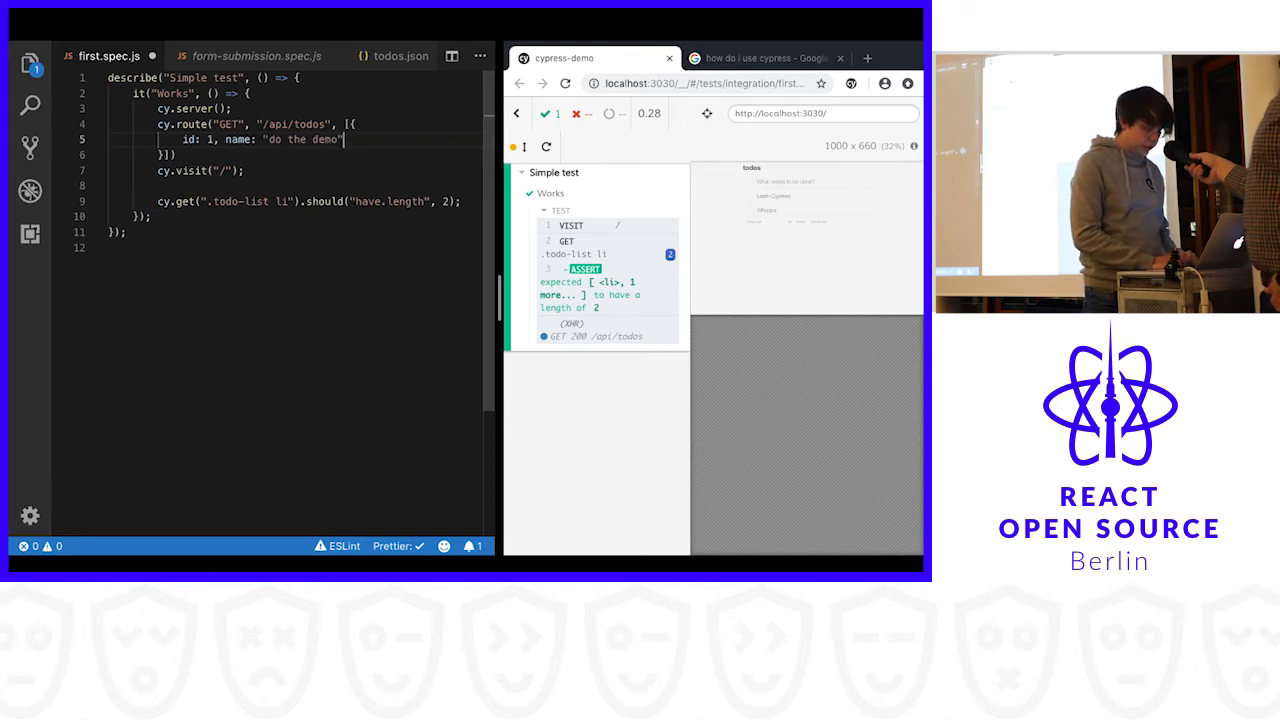
pyautogui.write(', isComplete:')
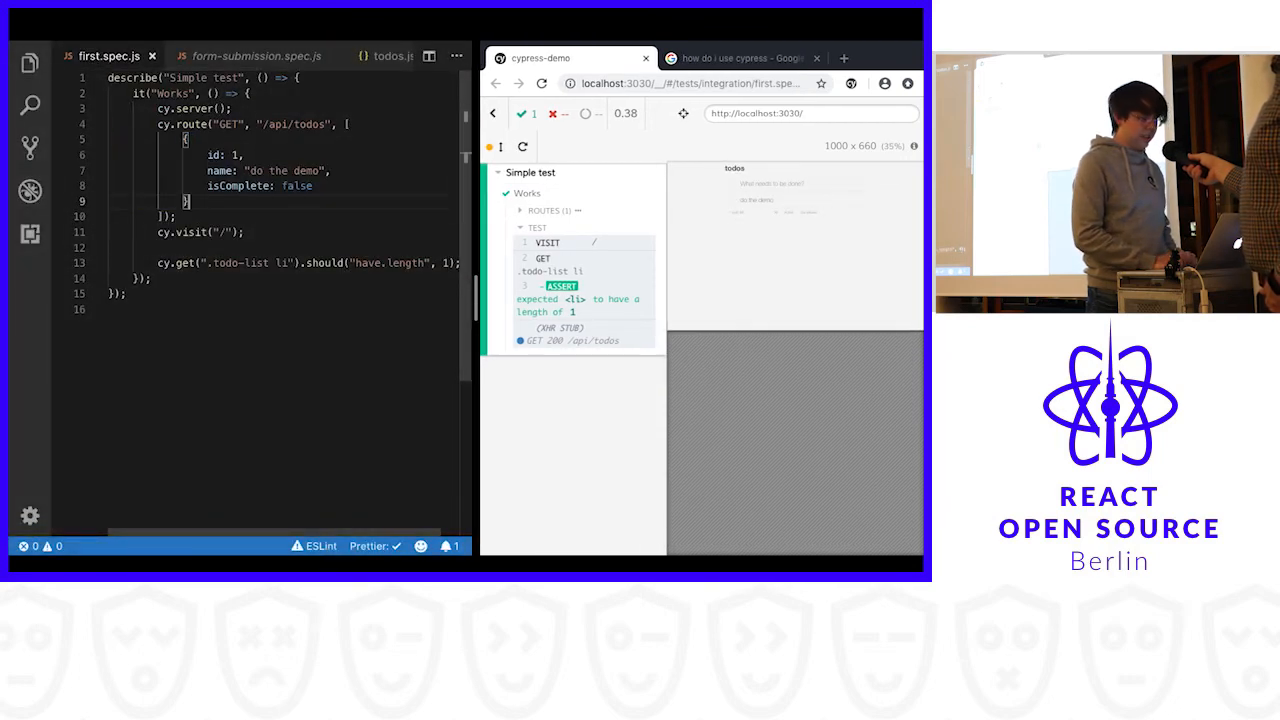
pyautogui.write('{')
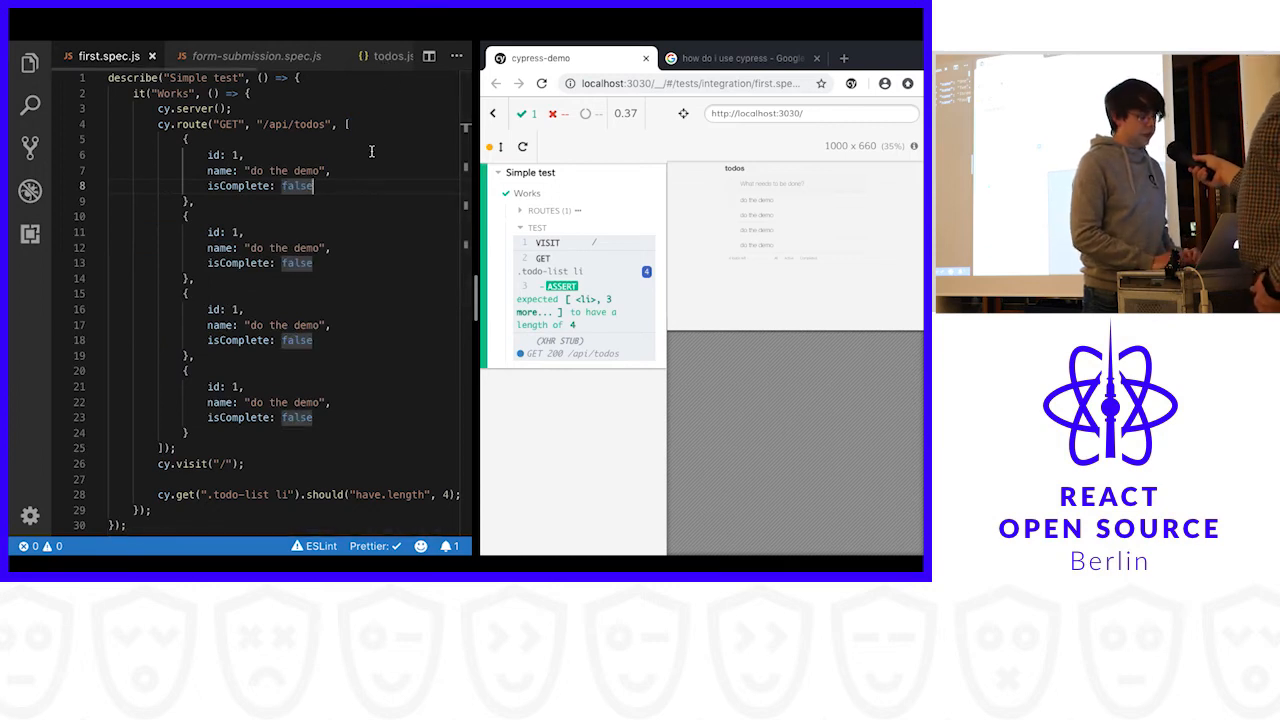
# Step: Check cypress/fixtures/todos.json and serve the stub from "fixture:todos" instead of the inline array
pyautogui.click(30, 62)
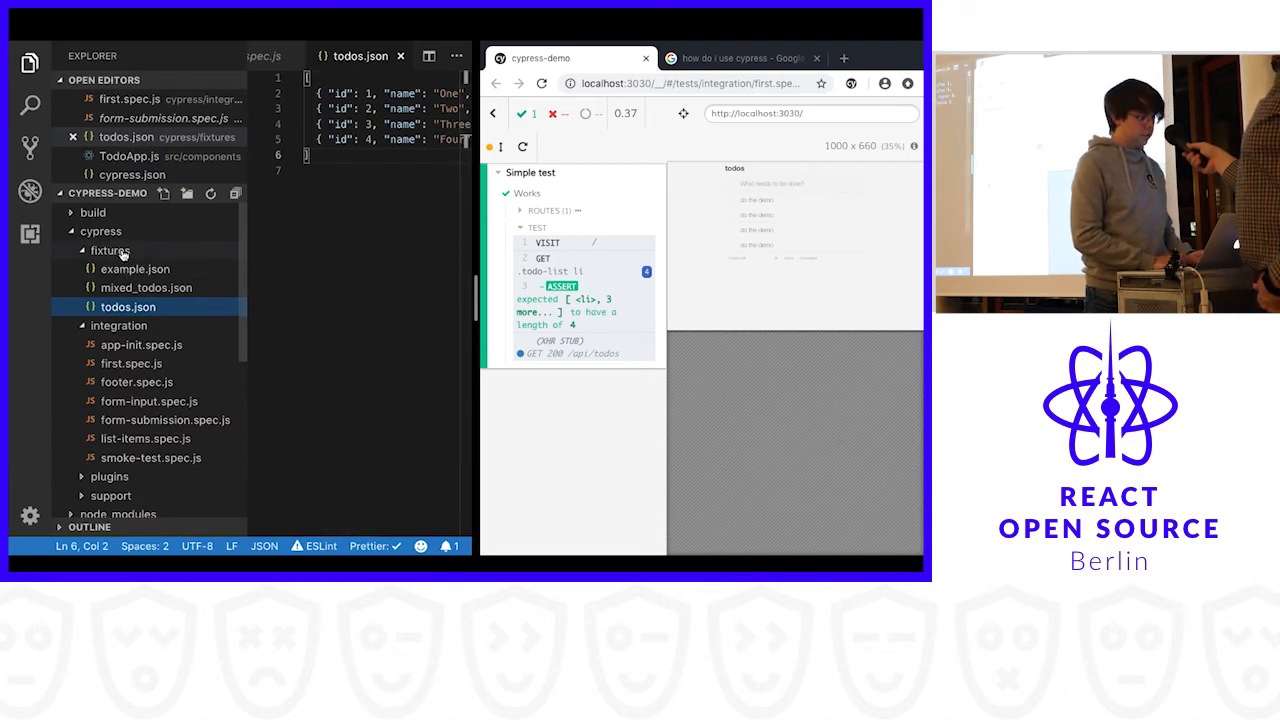
pyautogui.moveTo(128, 308)
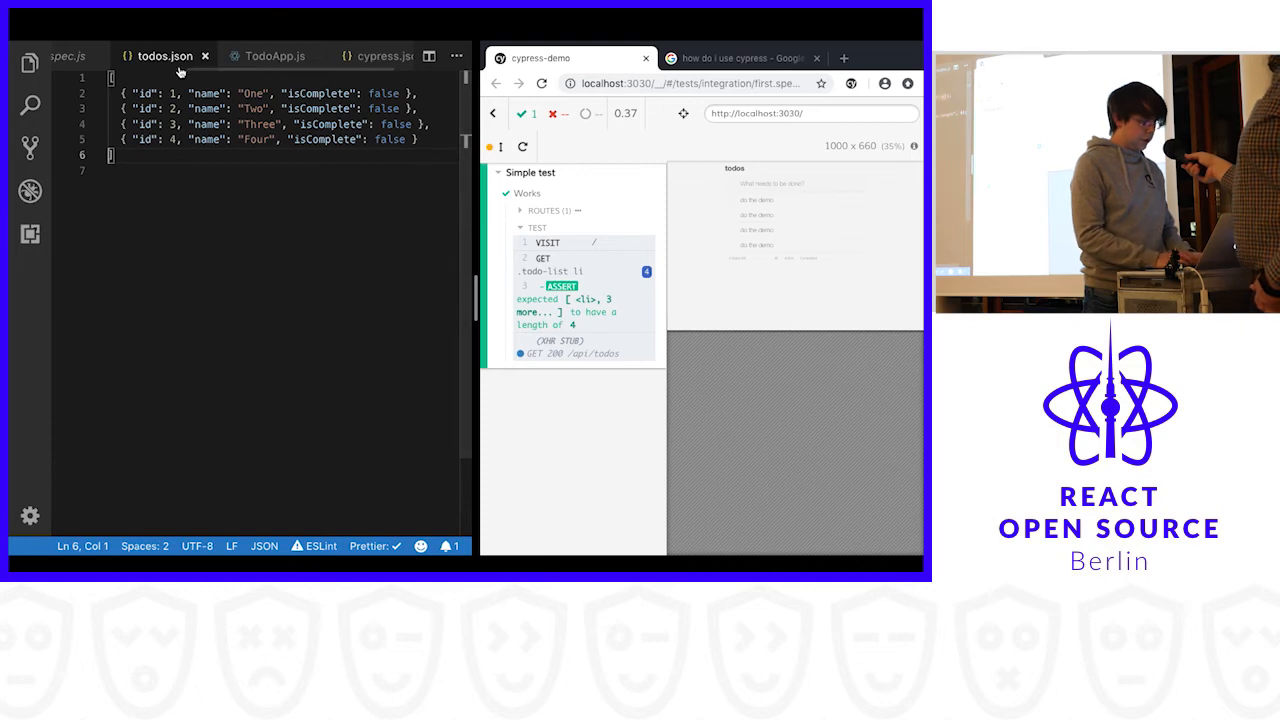
pyautogui.click(100, 56)
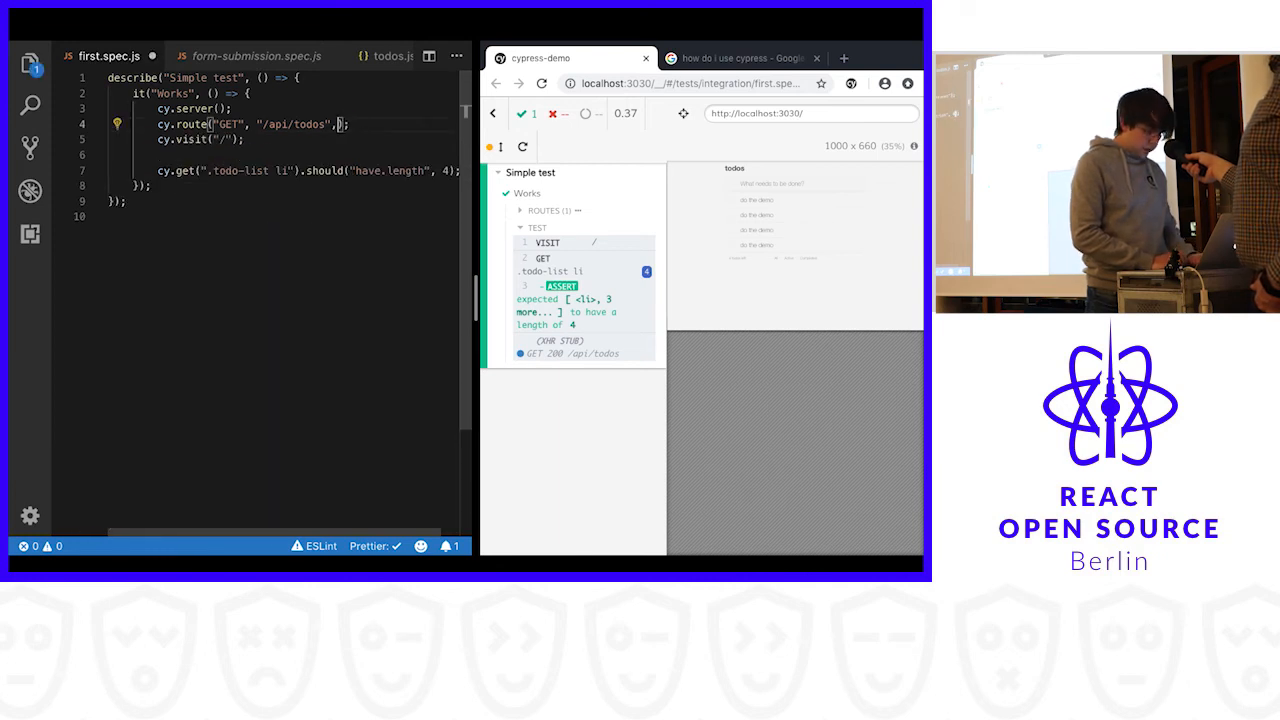
pyautogui.write("'fixture'")
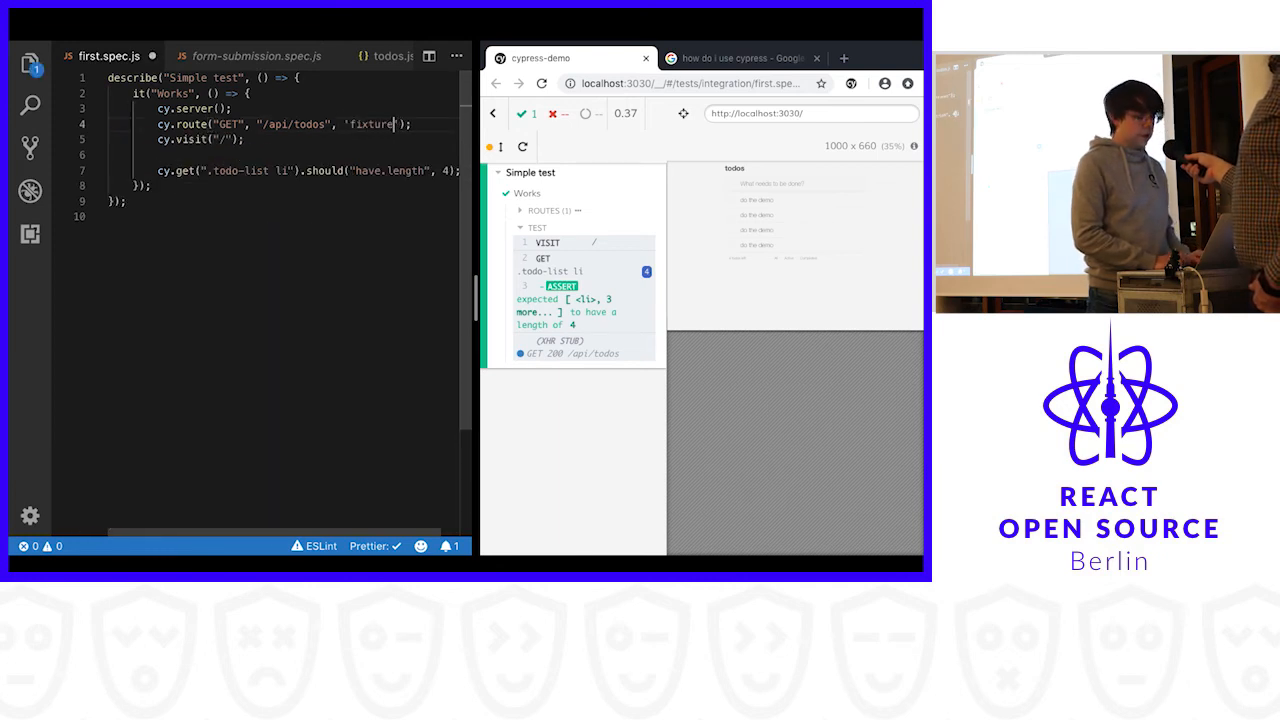
pyautogui.write(':todos"')
pyautogui.click(308, 170)
pyautogui.write('2')
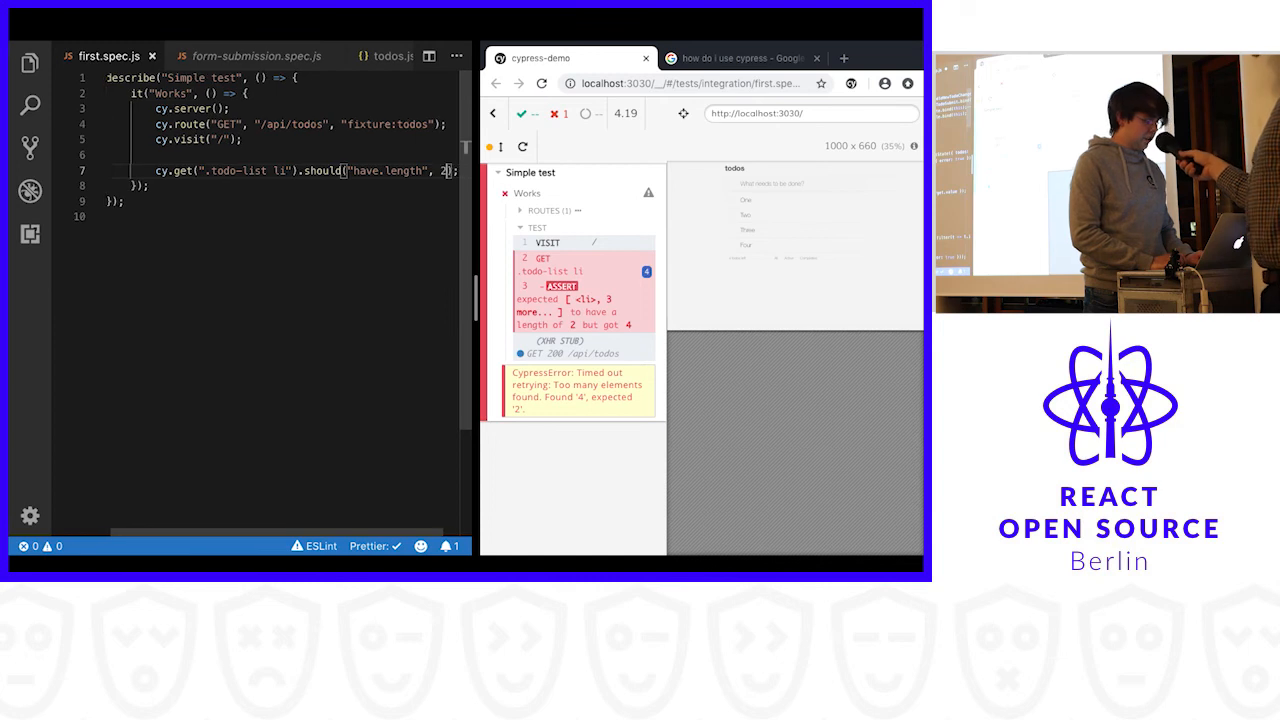
# Step: Set the setTimeout delay in TodoApp.js componentDidMount to 5000 ms
pyautogui.write('todo')
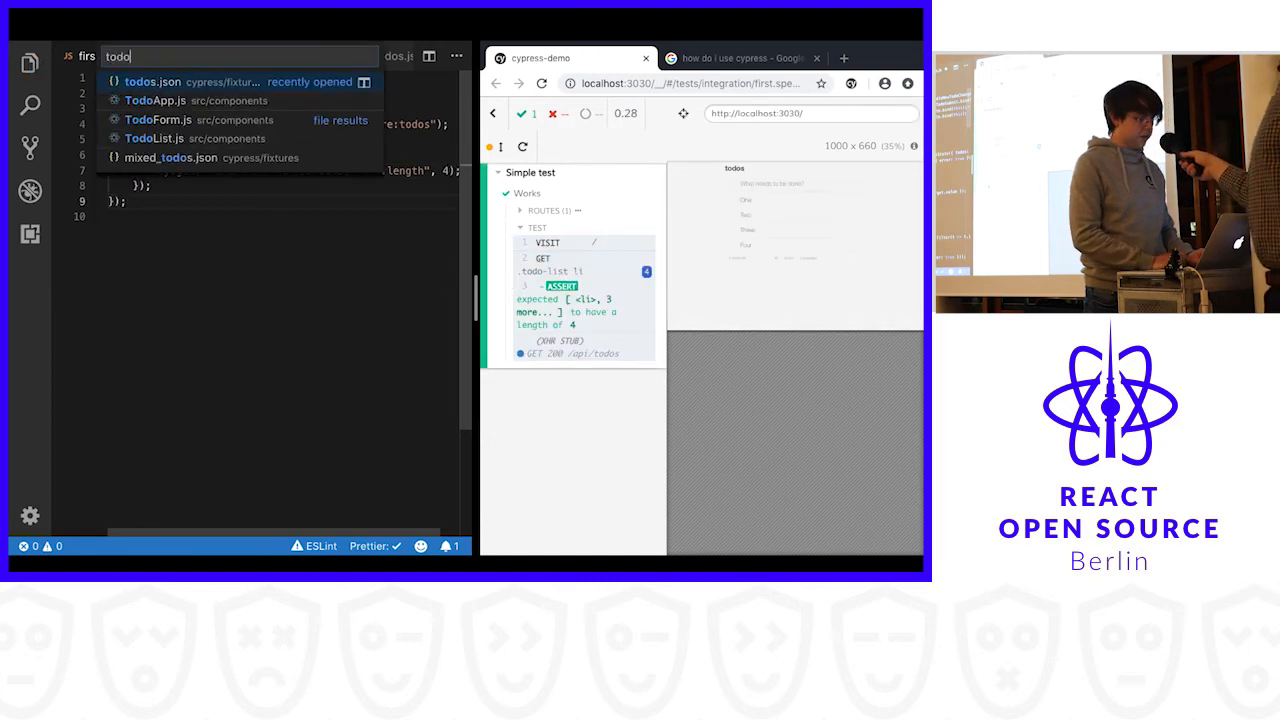
pyautogui.click(156, 100)
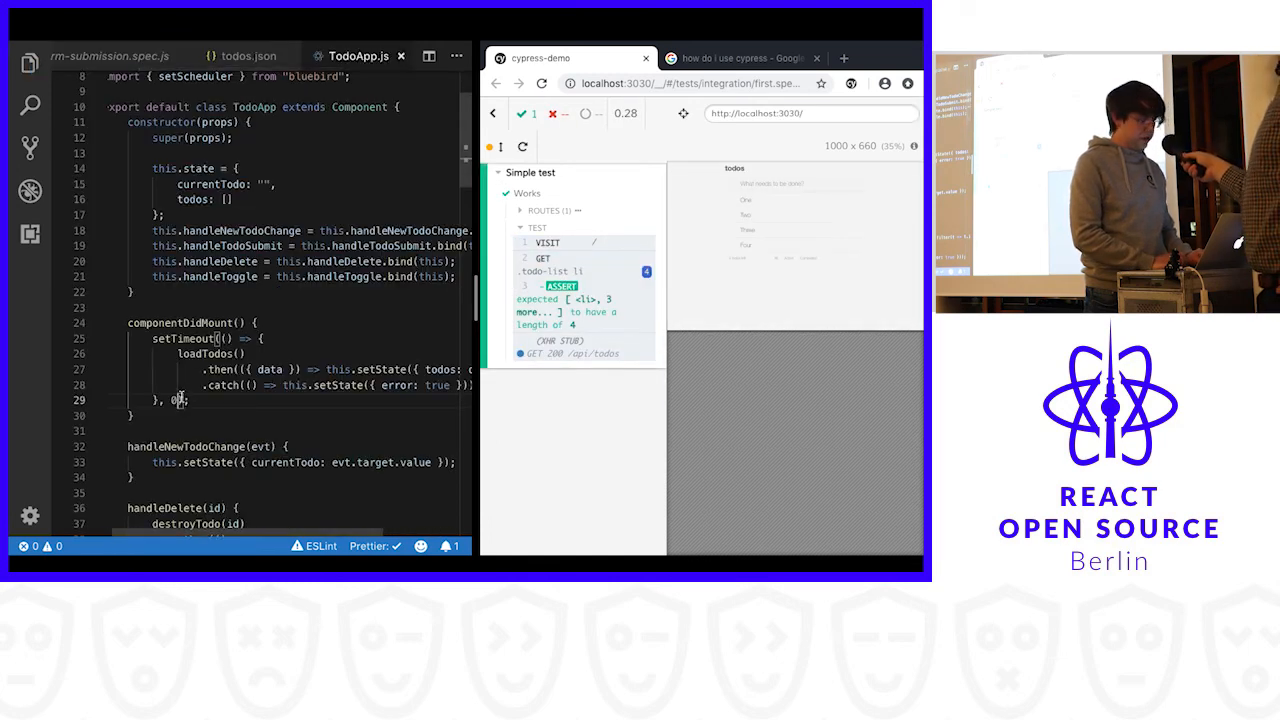
pyautogui.write('5000')
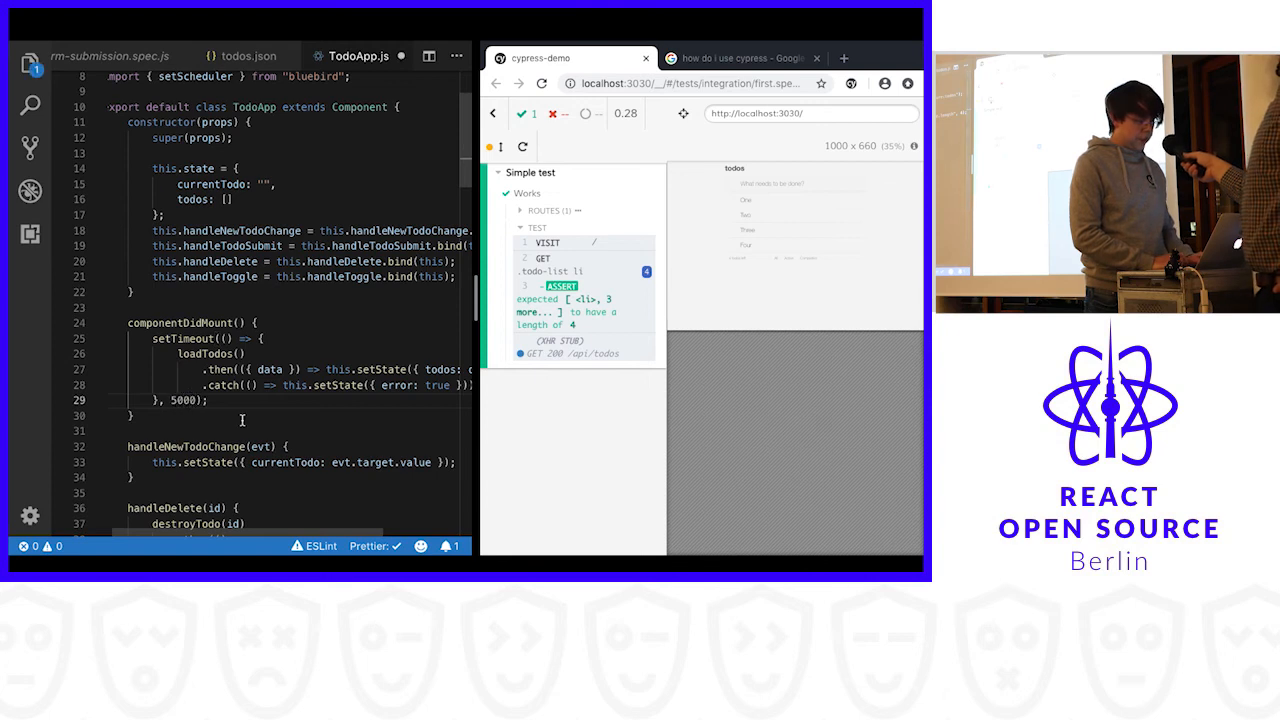
pyautogui.scroll(-3)
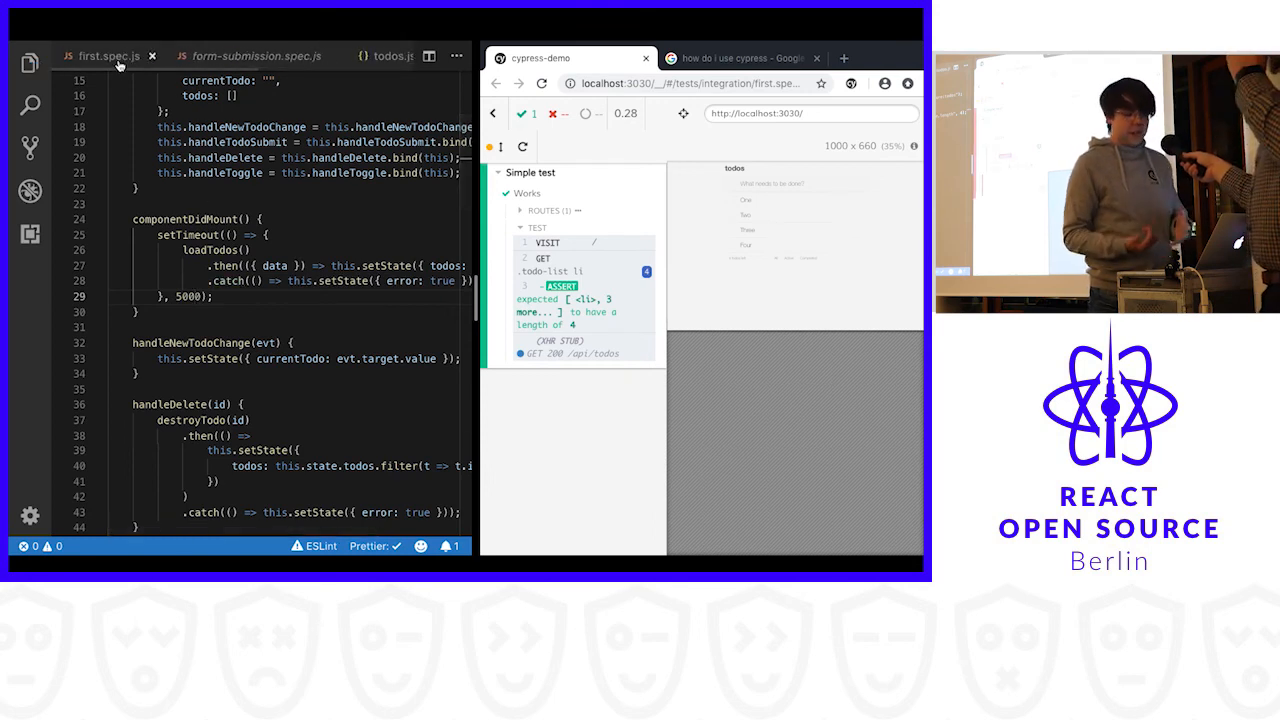
# Step: Rerun first.spec.js against the slower app so it times out finding zero items
pyautogui.click(100, 56)
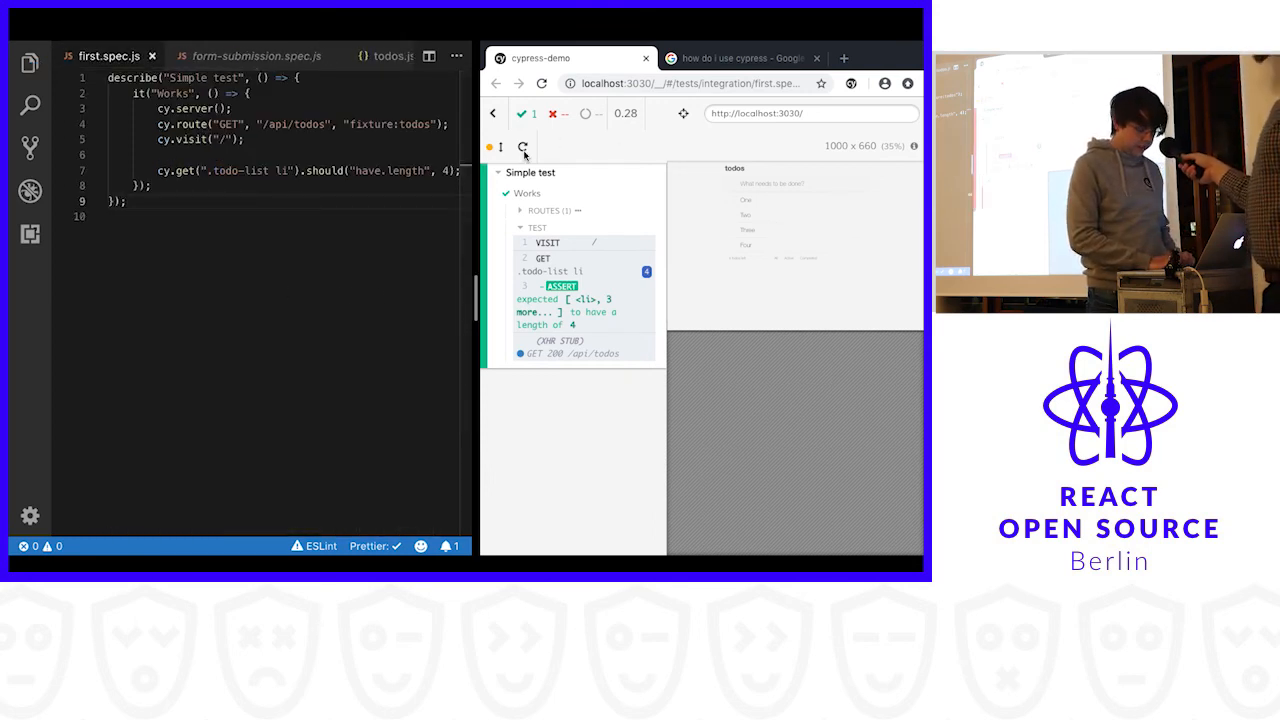
pyautogui.click(522, 148)
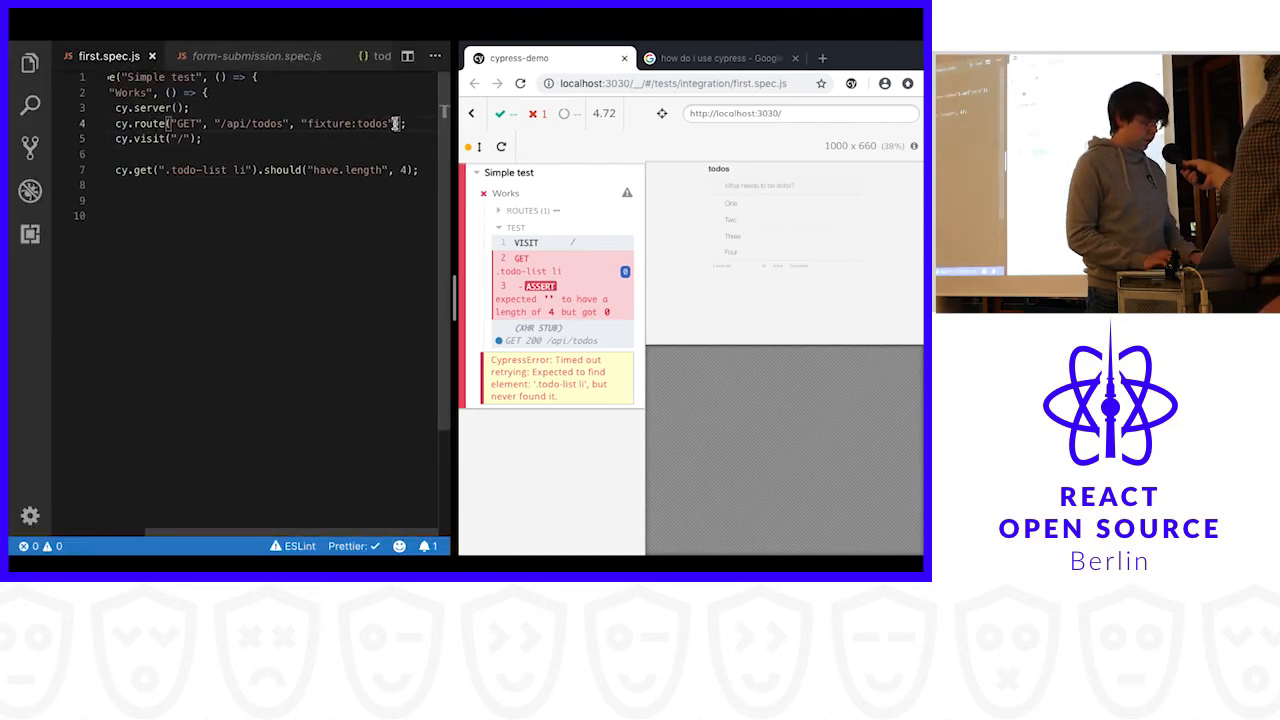
pyautogui.write(').as("yolo")')
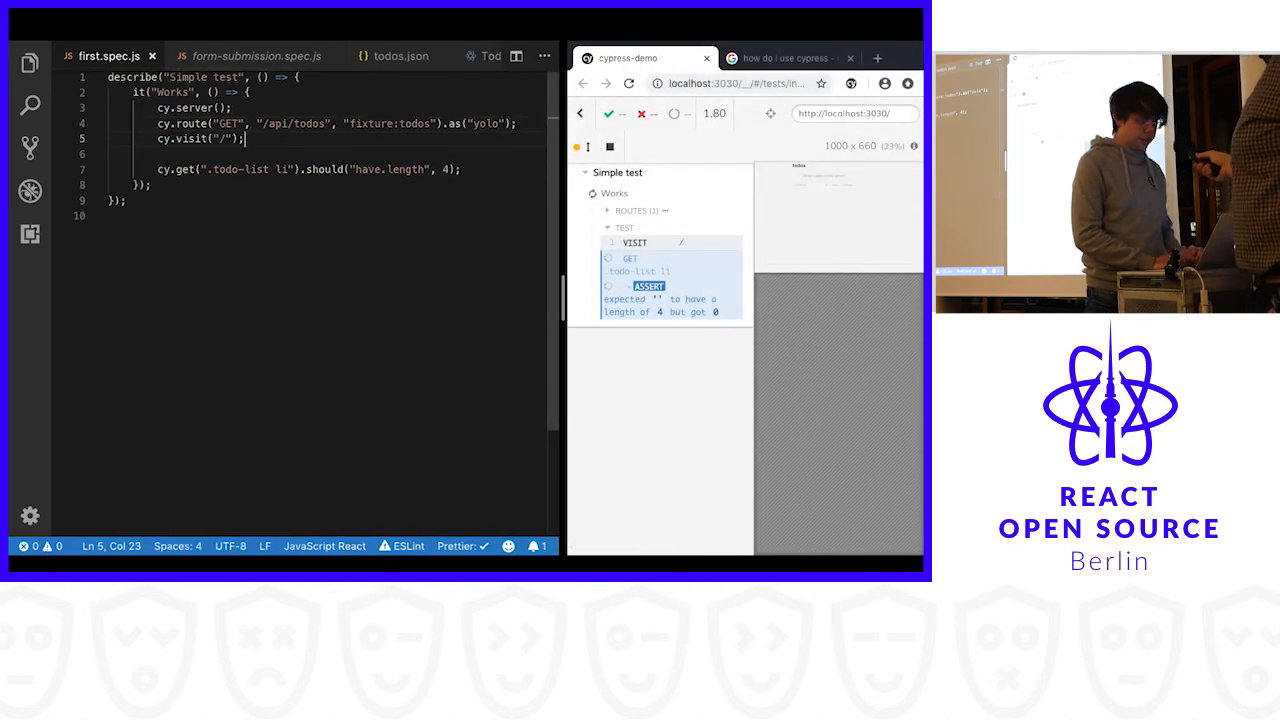
pyautogui.write('cy.wait("@yolo");')
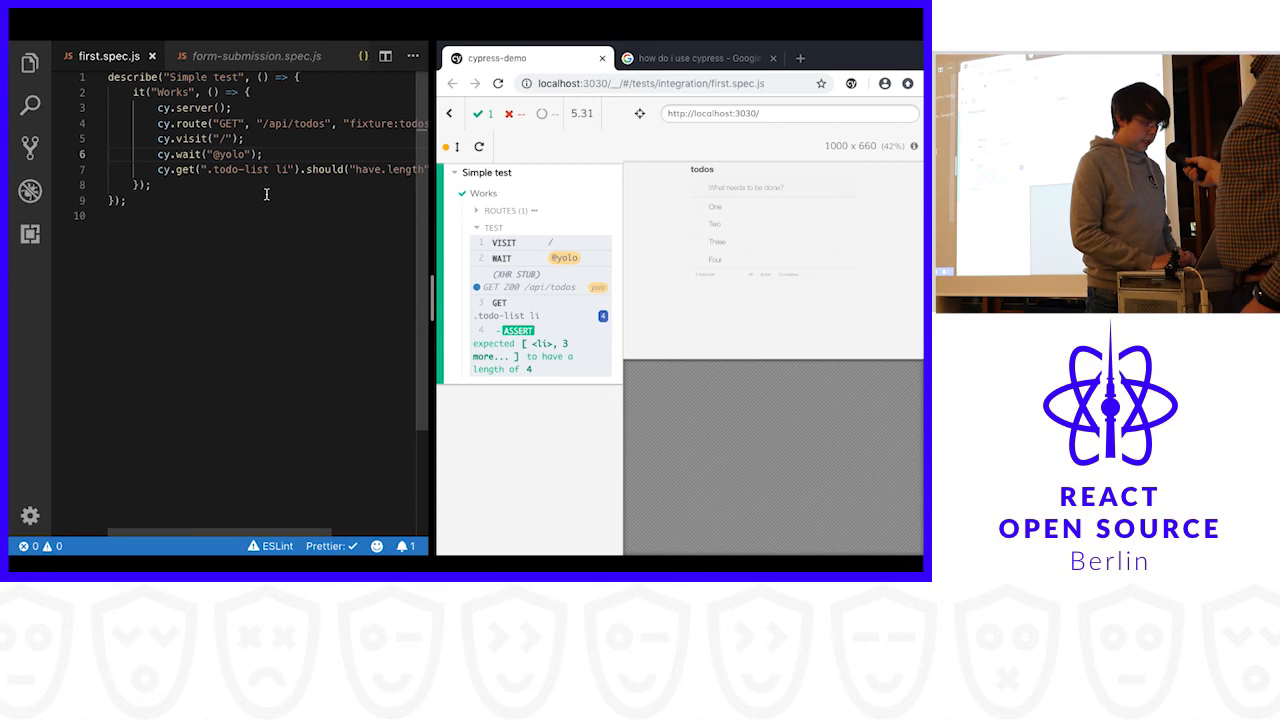
# Step: Remove the 5000 ms delay from TodoApp.js and select the /api/todos url in the route call
pyautogui.click(196, 56)
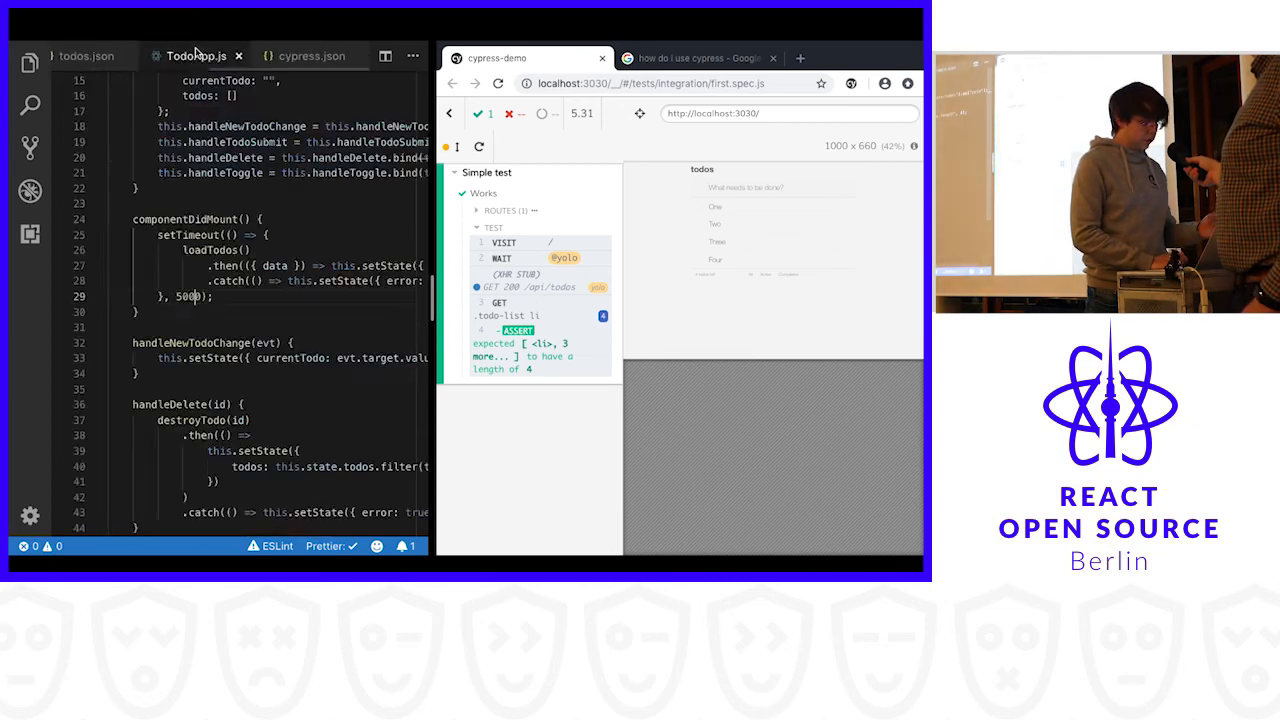
pyautogui.doubleClick(188, 296)
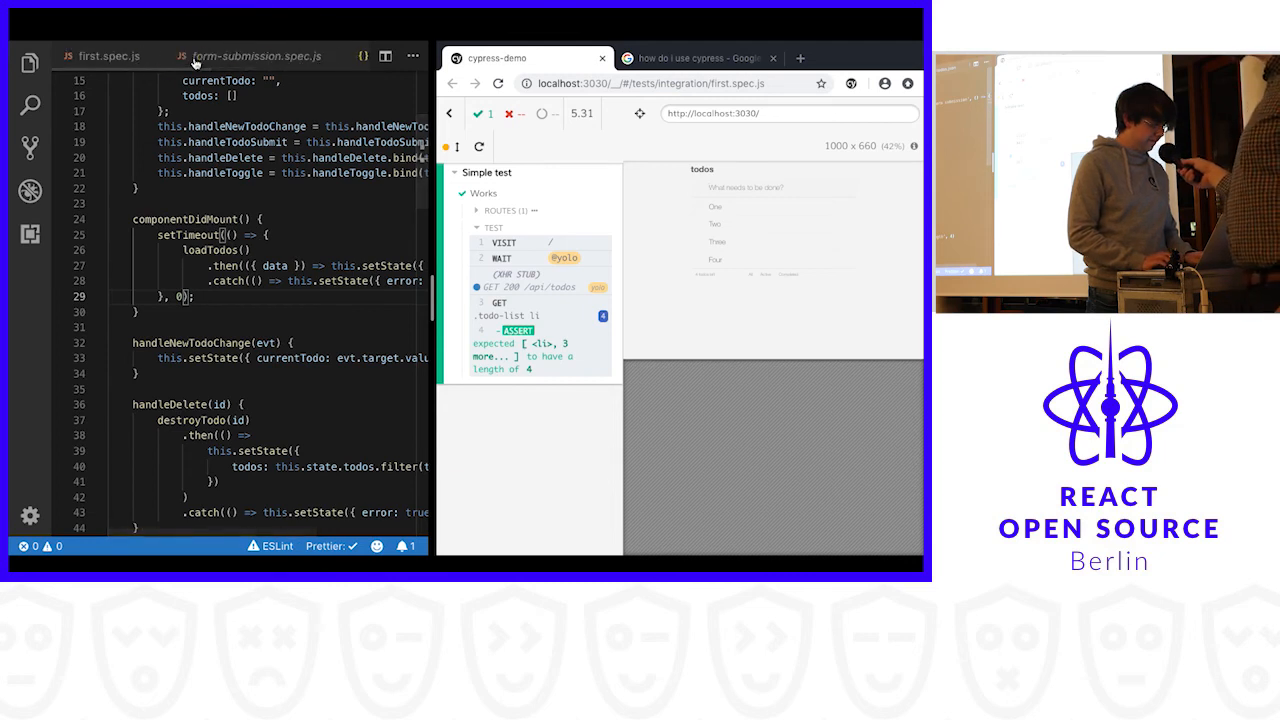
pyautogui.click(110, 56)
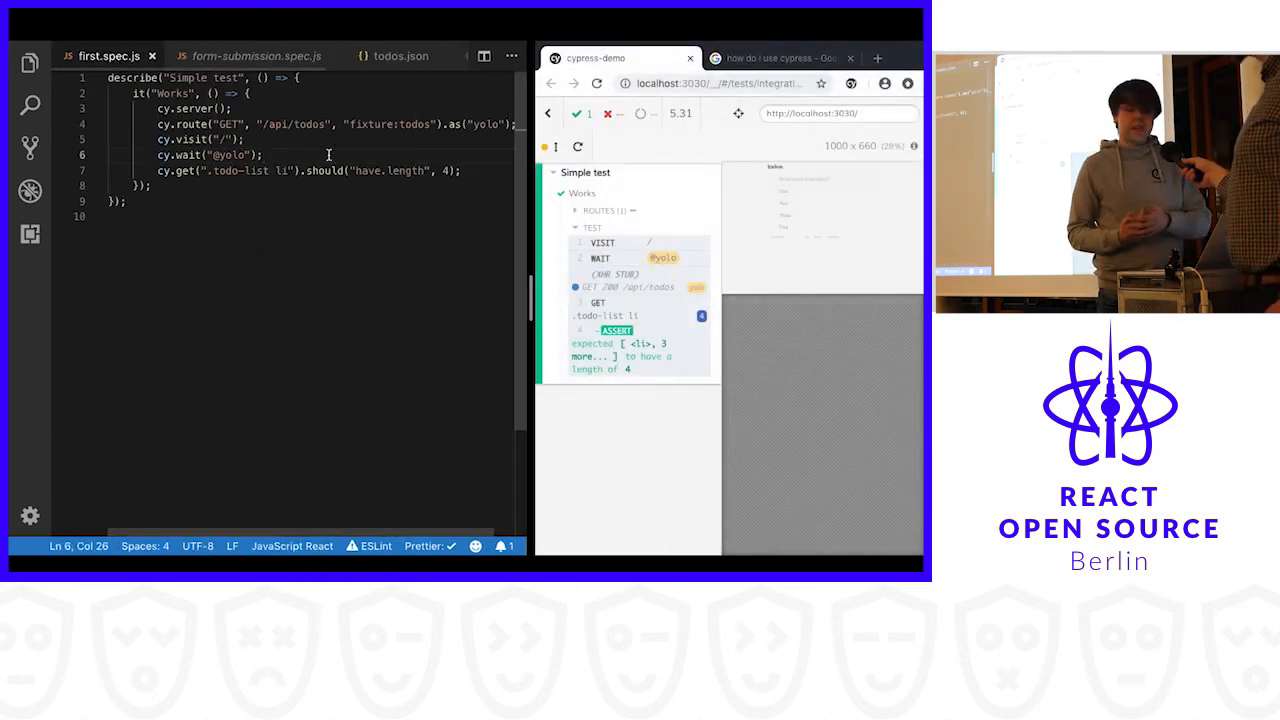
pyautogui.click(256, 56)
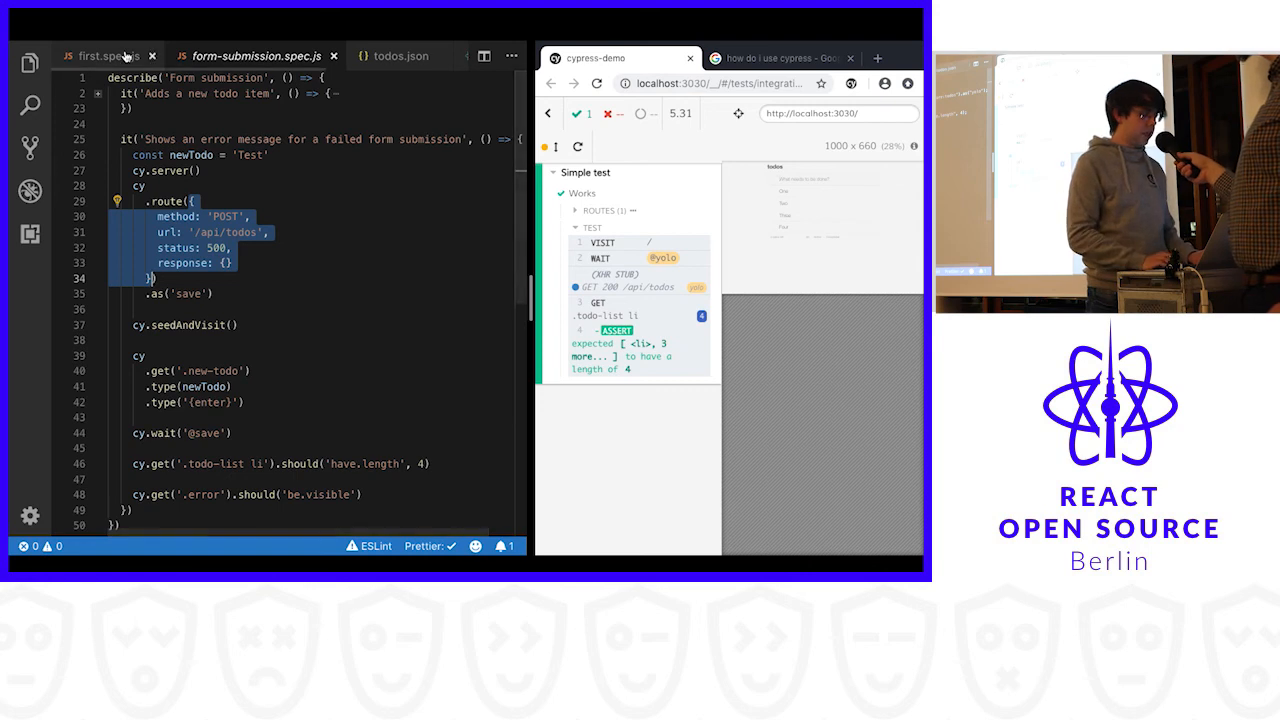
pyautogui.click(108, 56)
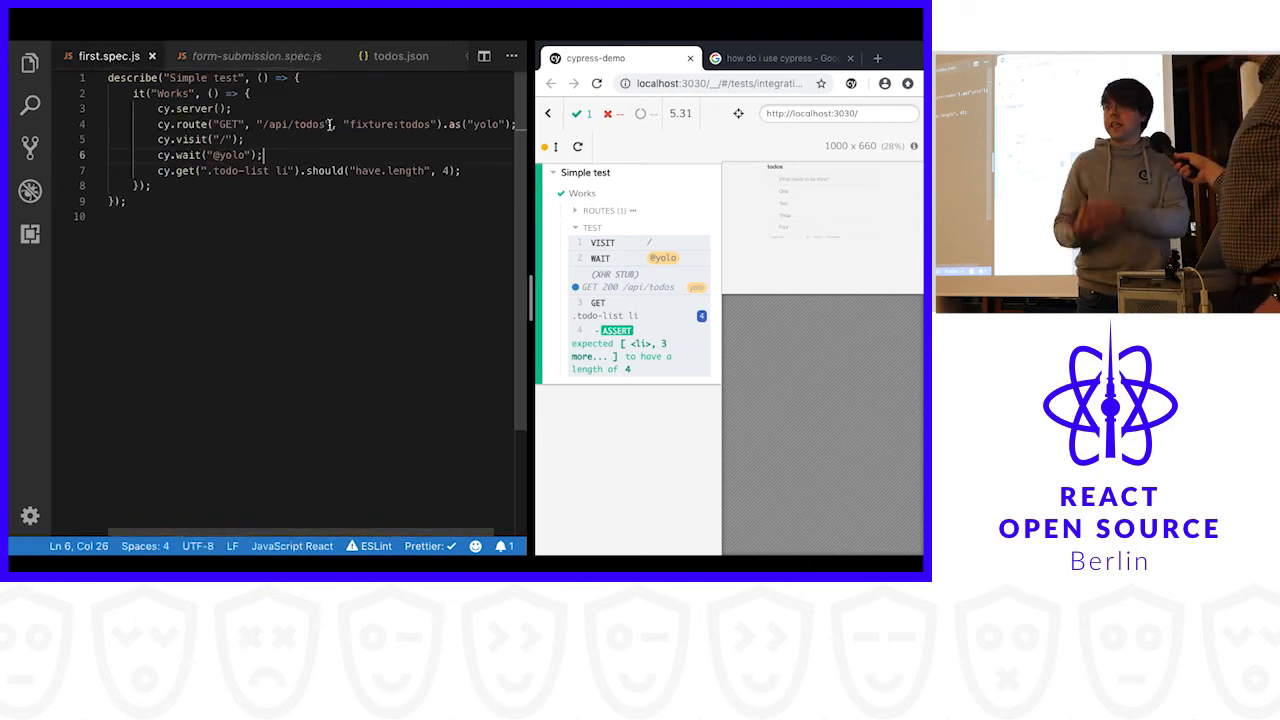
pyautogui.doubleClick(296, 124)
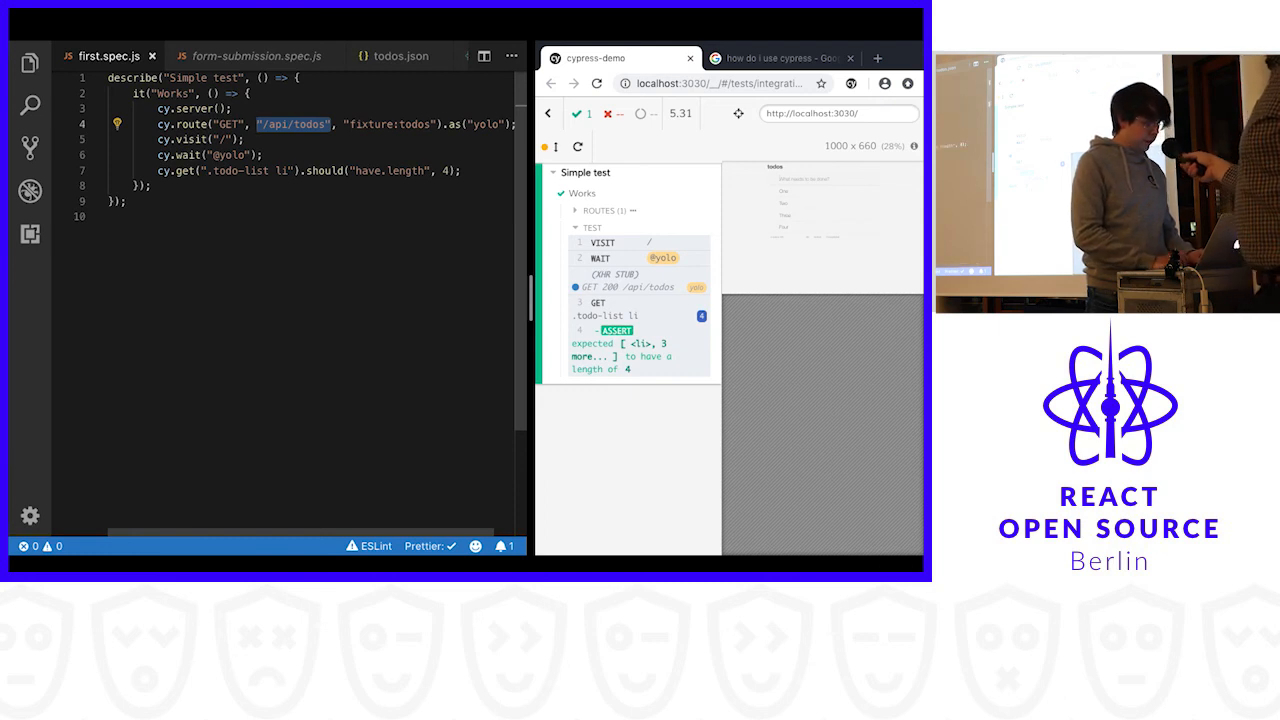
# Step: Rewrite cy.route as {method: "GET", url: "/api/todos", status: 500, response: {}}
pyautogui.click(396, 124)
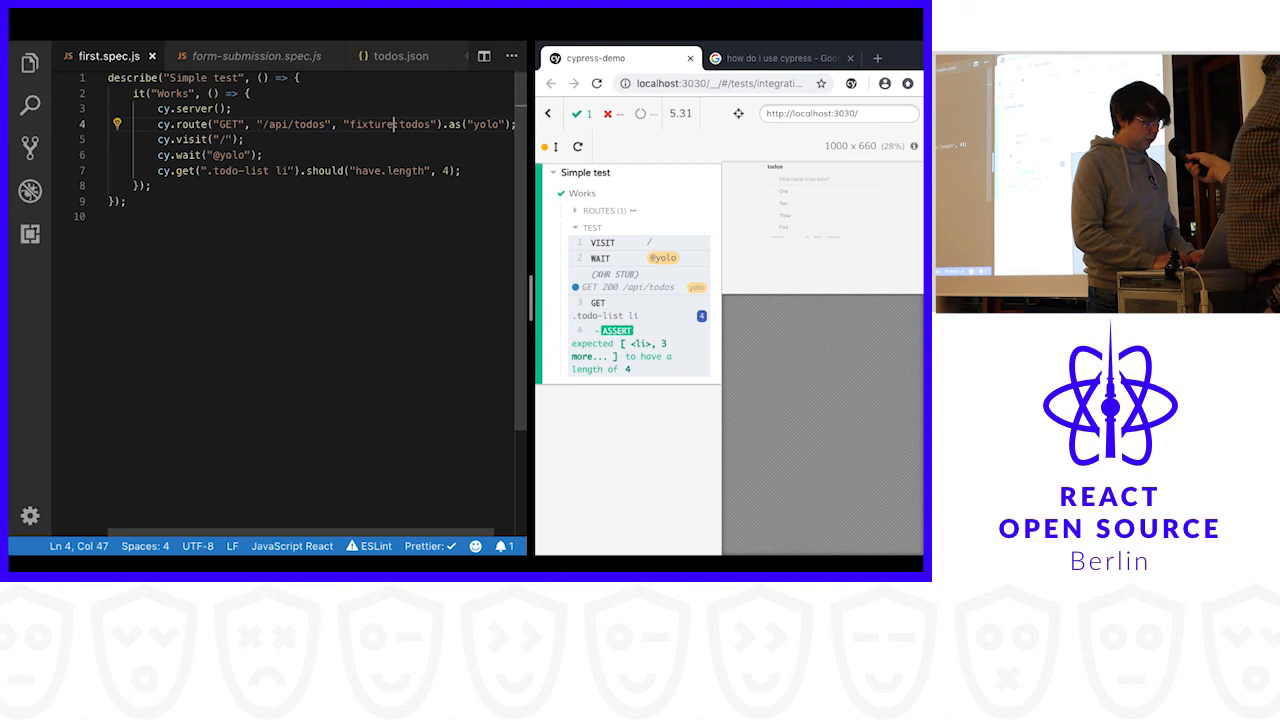
pyautogui.doubleClick(390, 124)
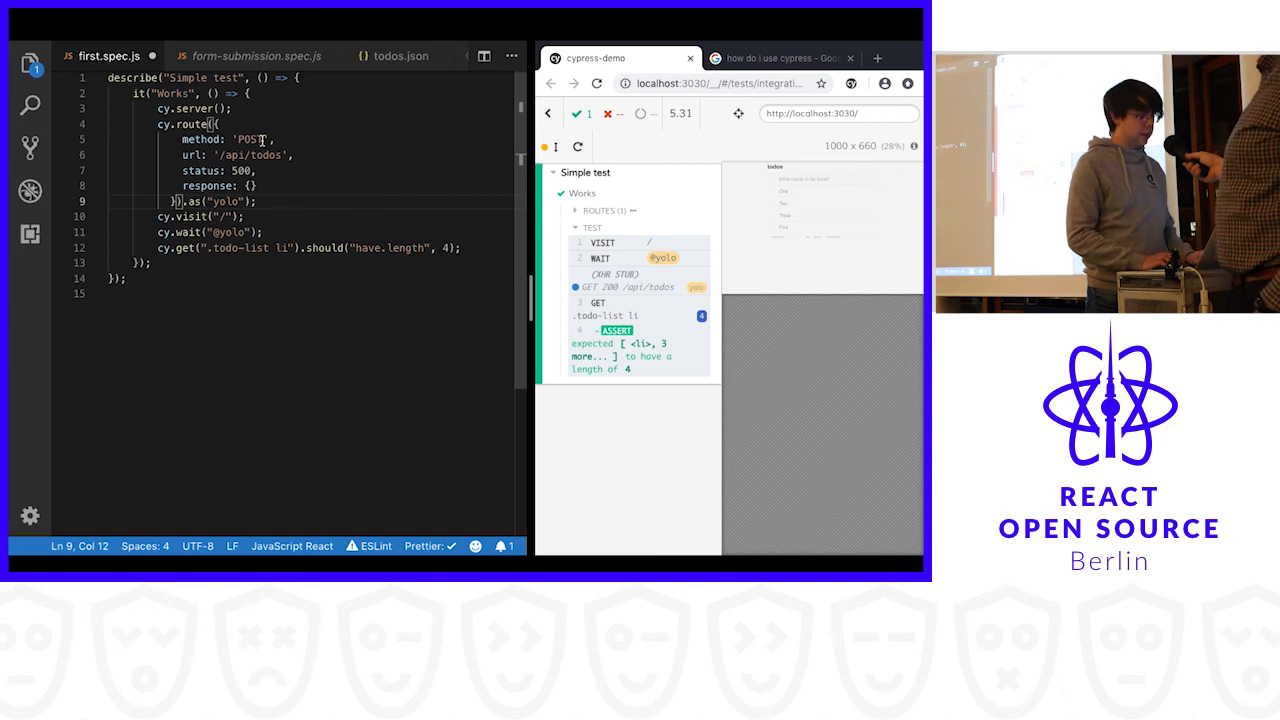
pyautogui.write('GET"')
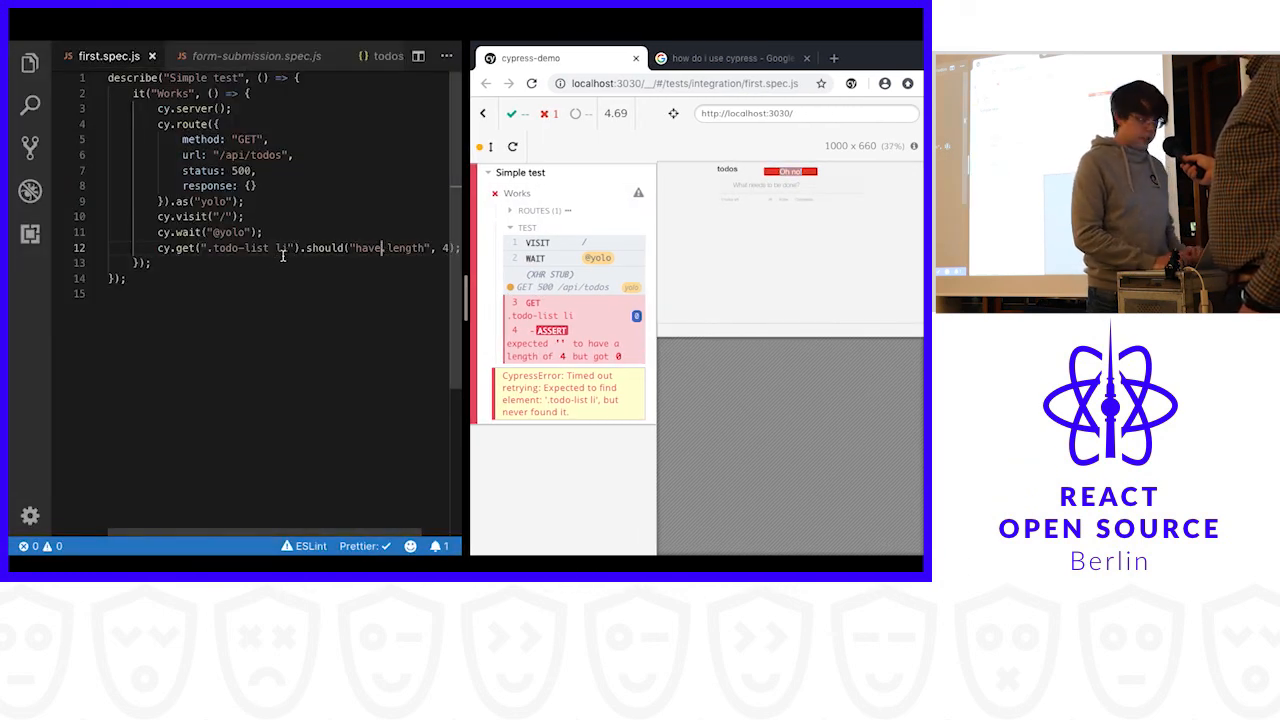
# Step: Change the asserted selector from the list to ".error"
pyautogui.doubleClick(256, 248)
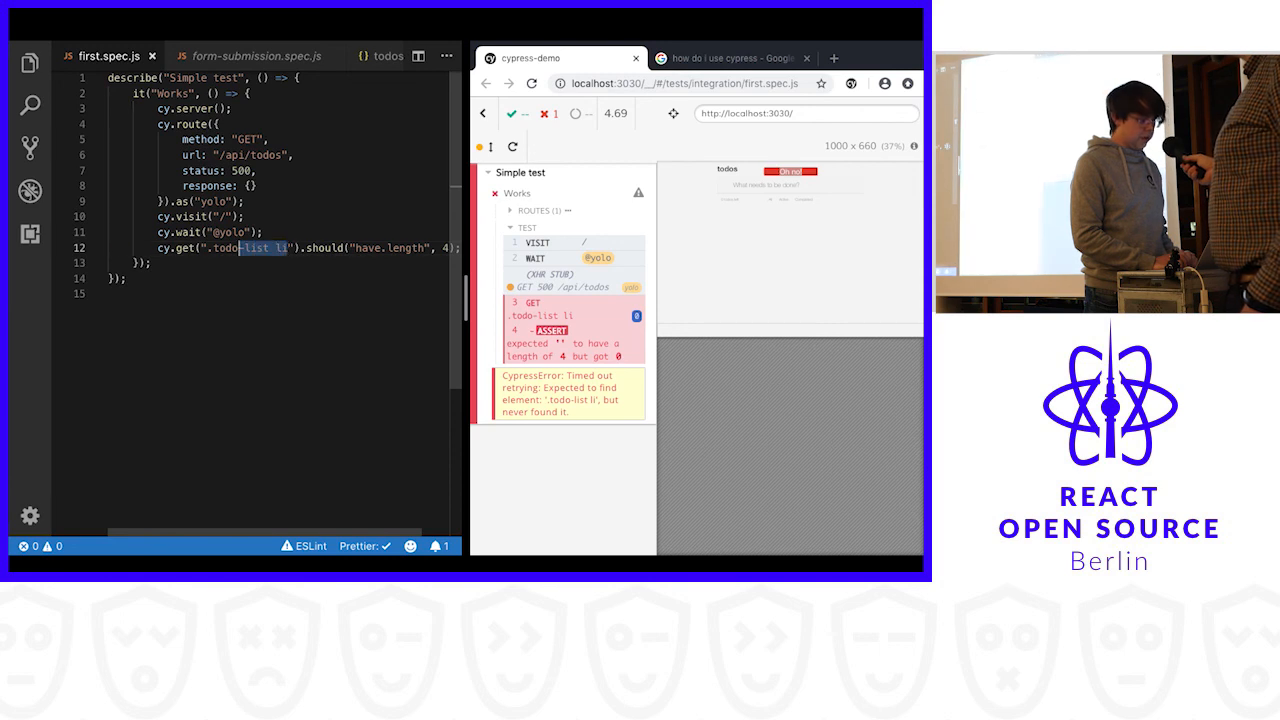
pyautogui.write('.error')
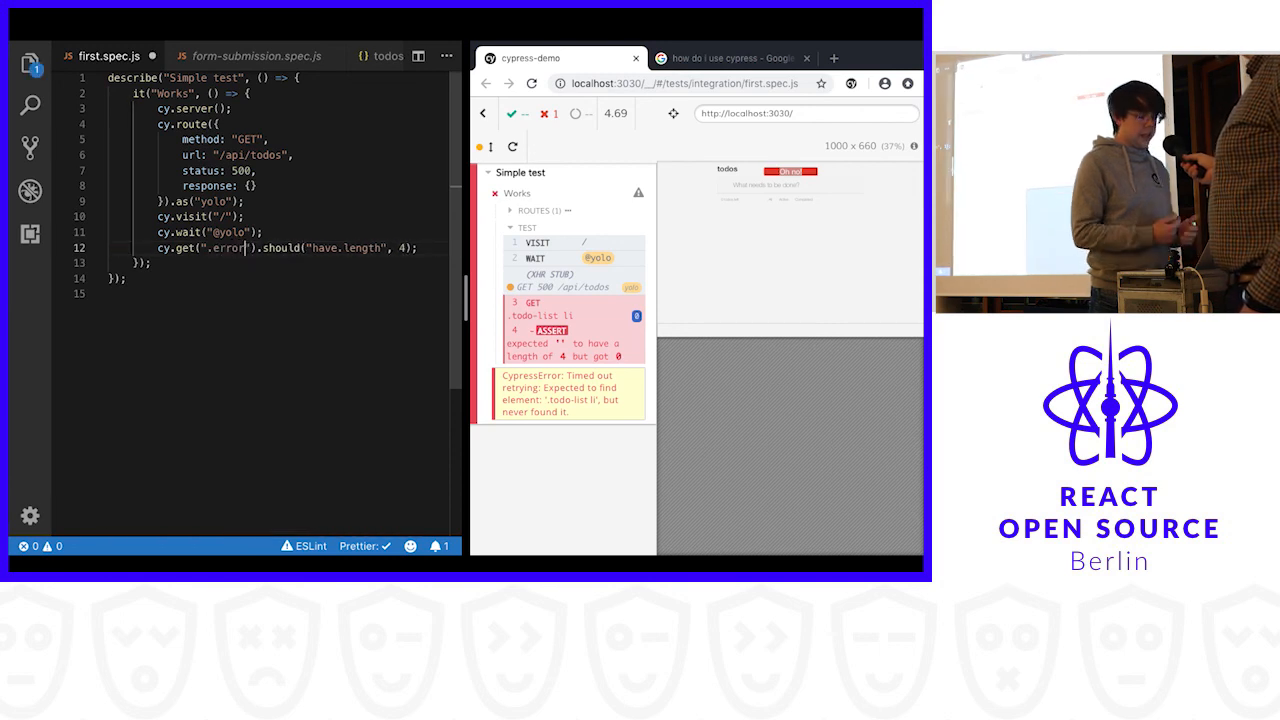